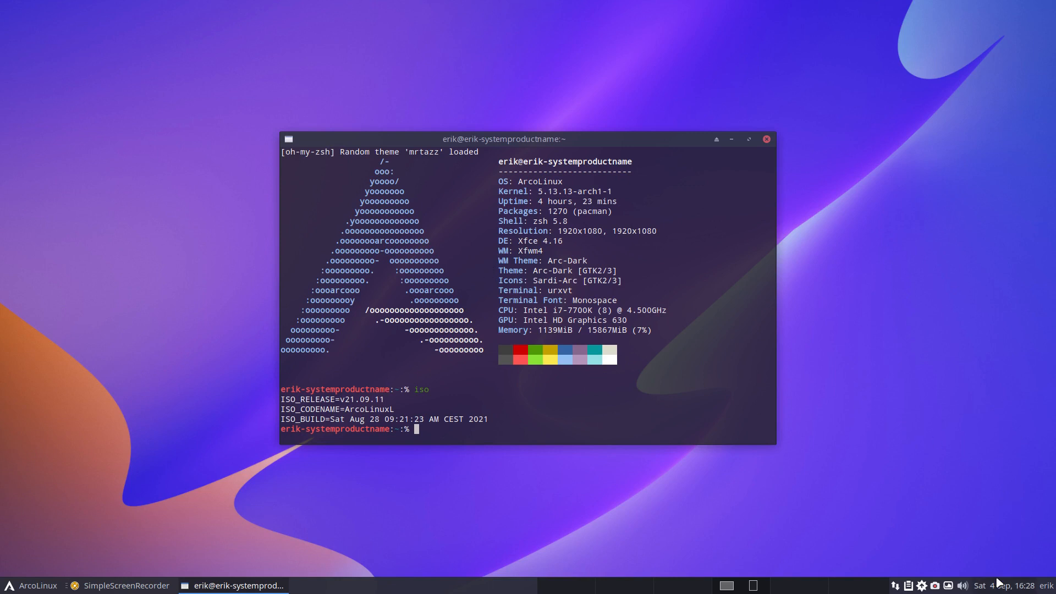
# Check today's date on the panel calendar, then start the 'update' alias in urxvt
pyautogui.click(1000, 584)
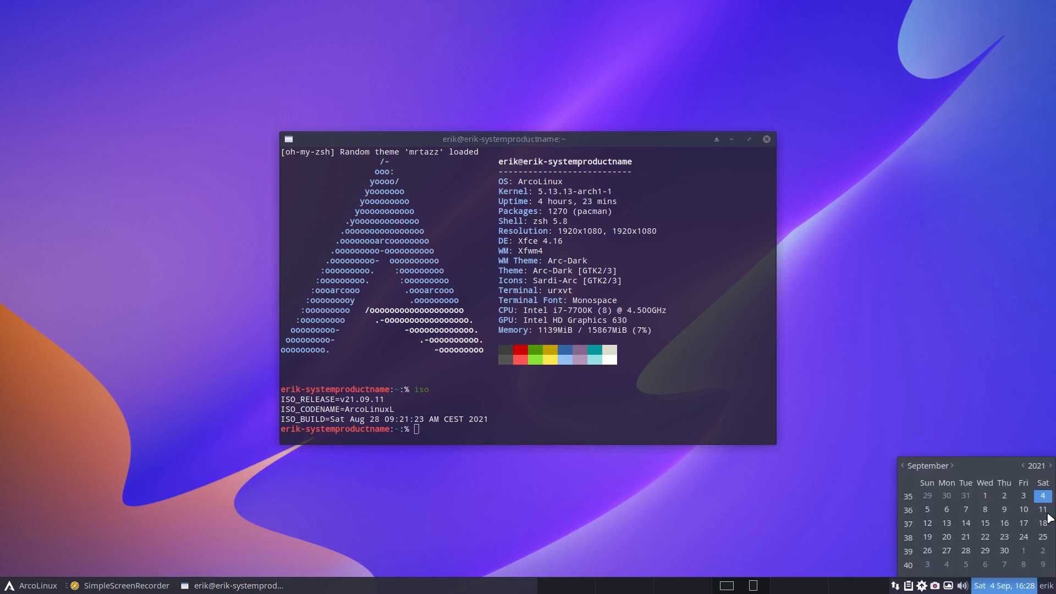
pyautogui.moveTo(747, 362)
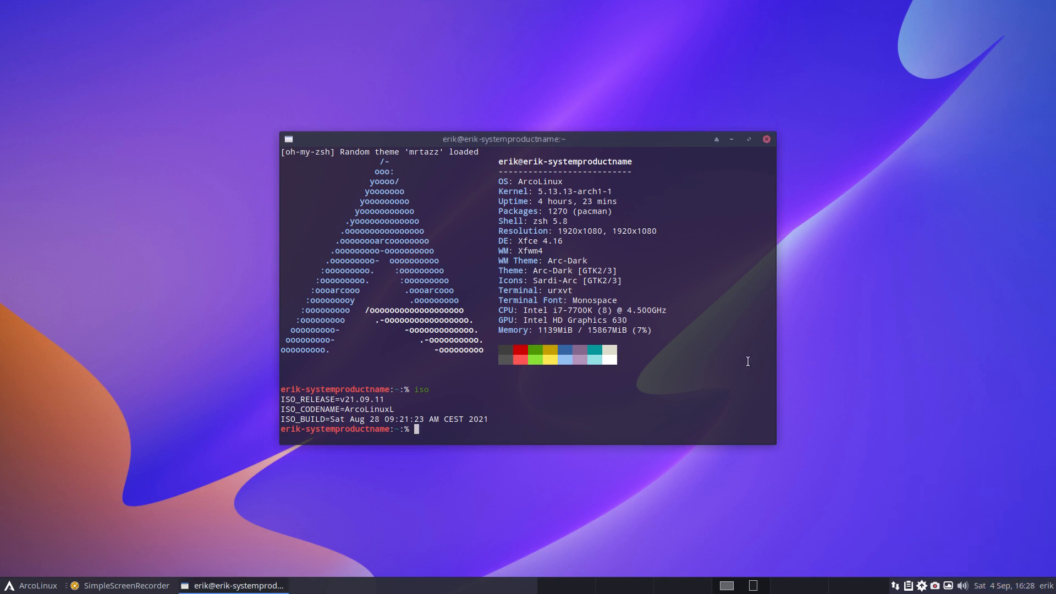
pyautogui.write('update')
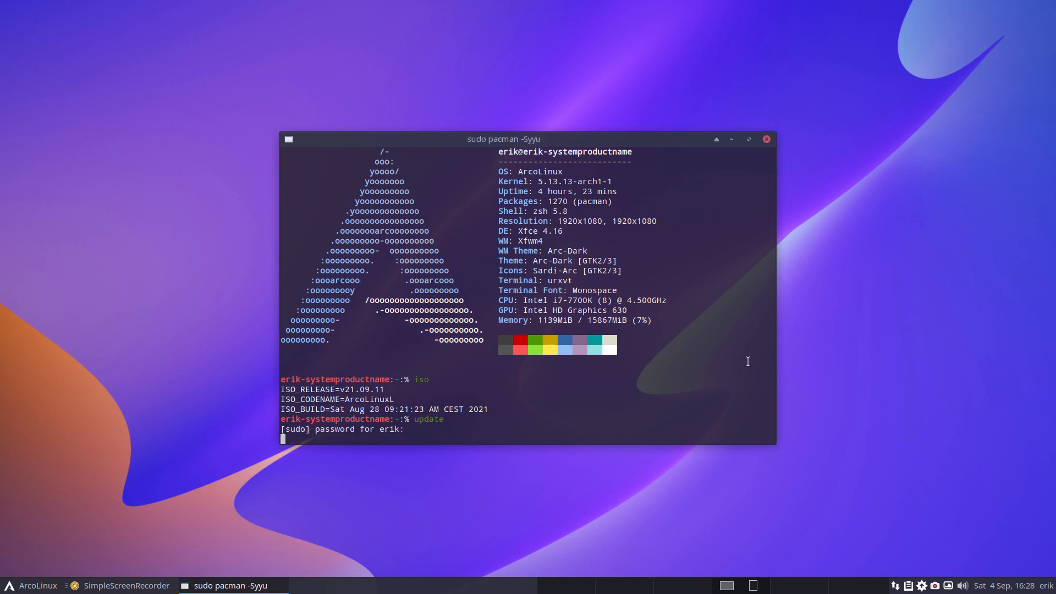
# Submit the sudo password so the pacman -Syu update runs
pyautogui.press('Return')
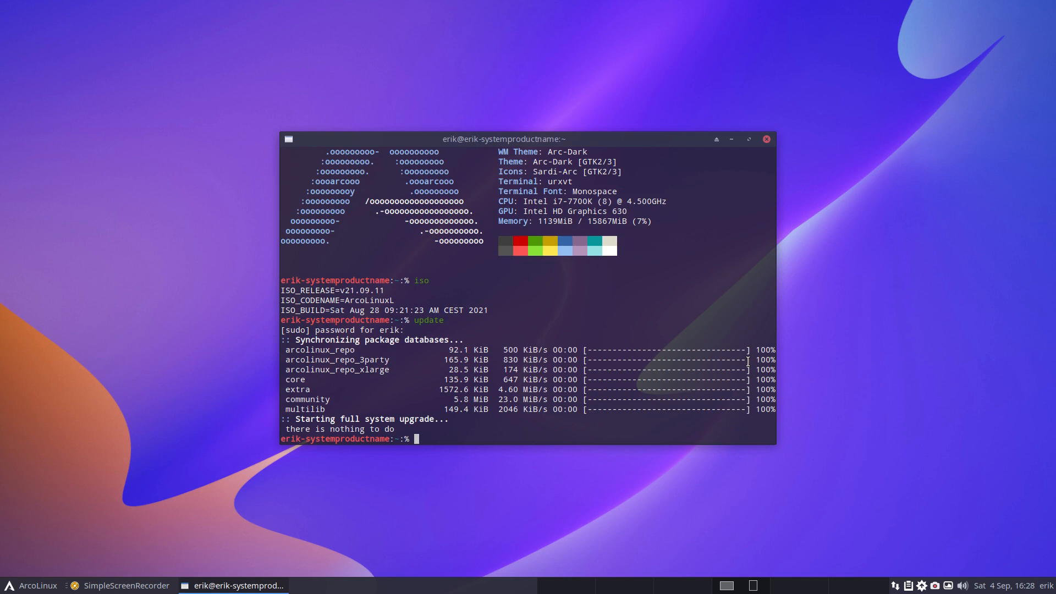
# Install arcolinux-tweak-tool via sudo pacman -S, replacing the conflicting dev version
pyautogui.write('sudo pacman')
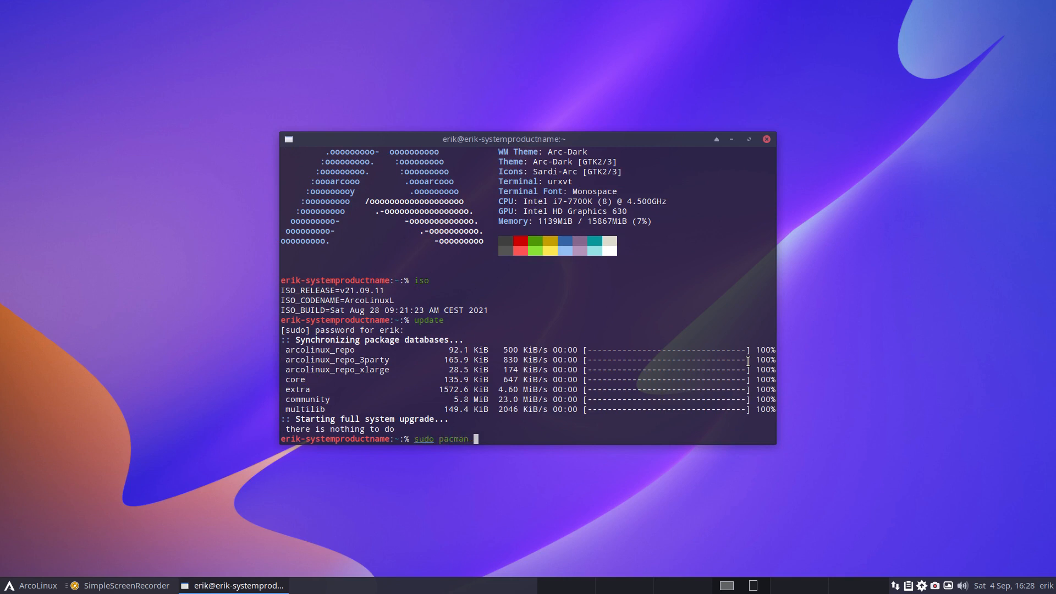
pyautogui.write('-S arco')
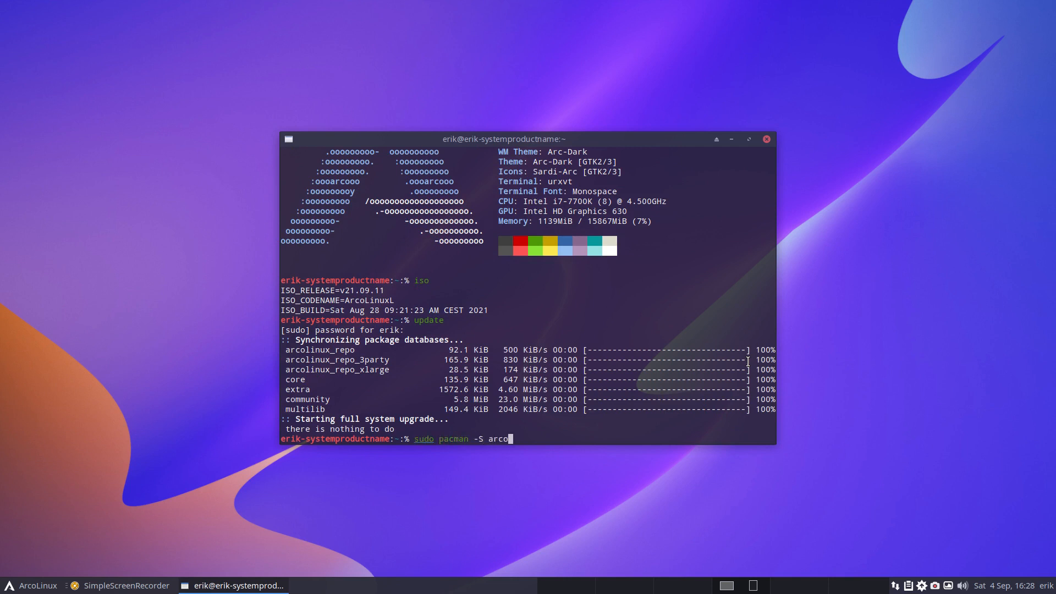
pyautogui.write('linux-t')
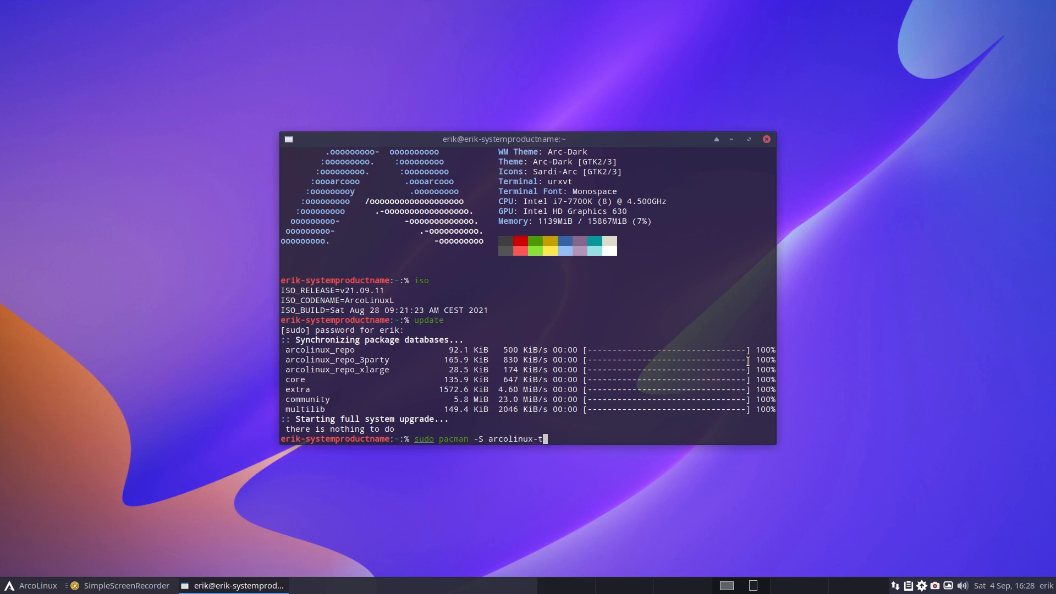
pyautogui.write('weak-tool-')
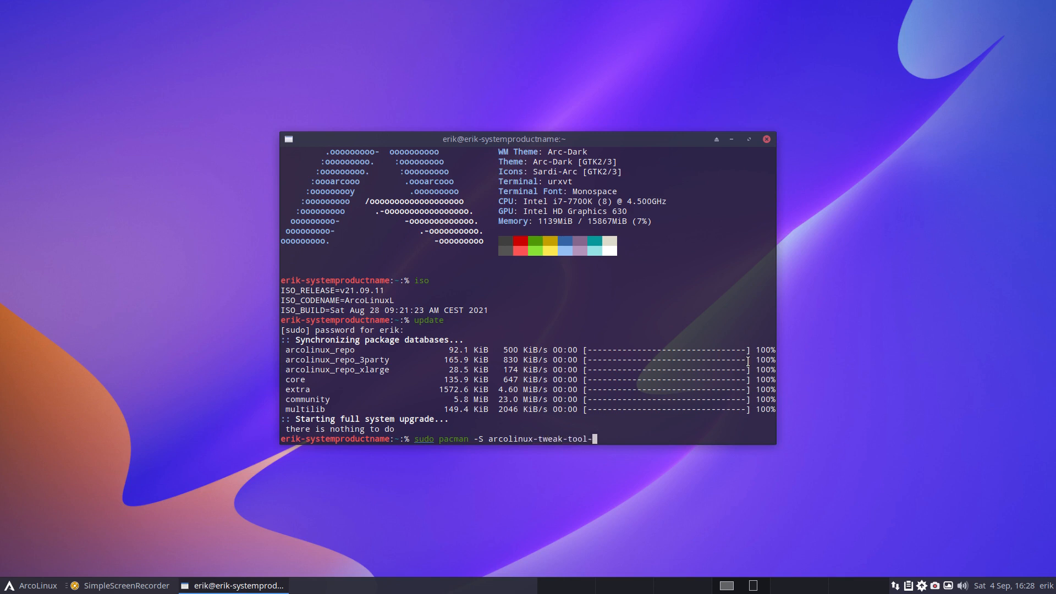
pyautogui.write('dev')
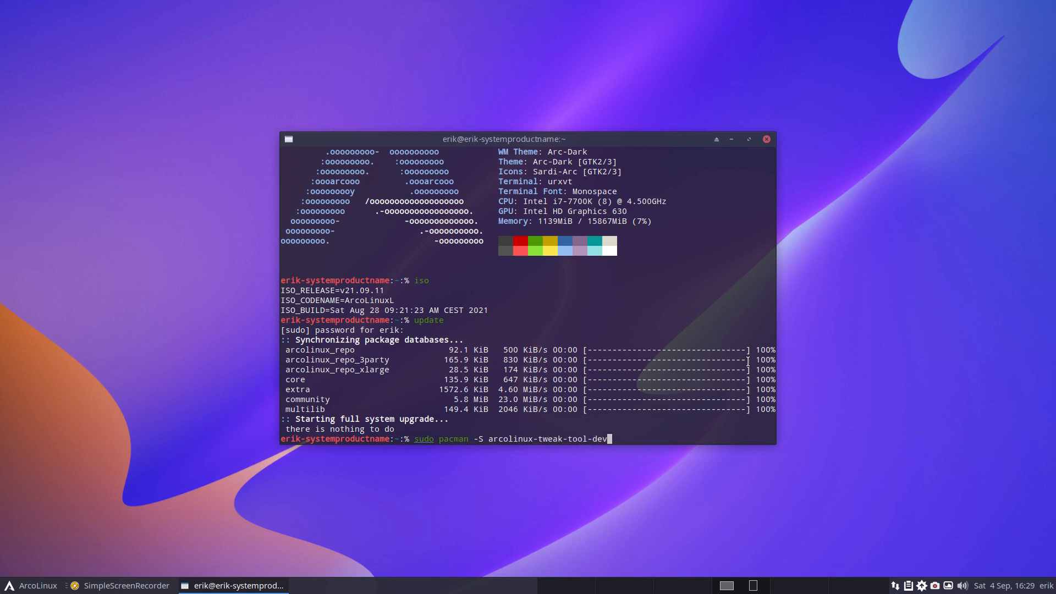
pyautogui.press('BackSpace')
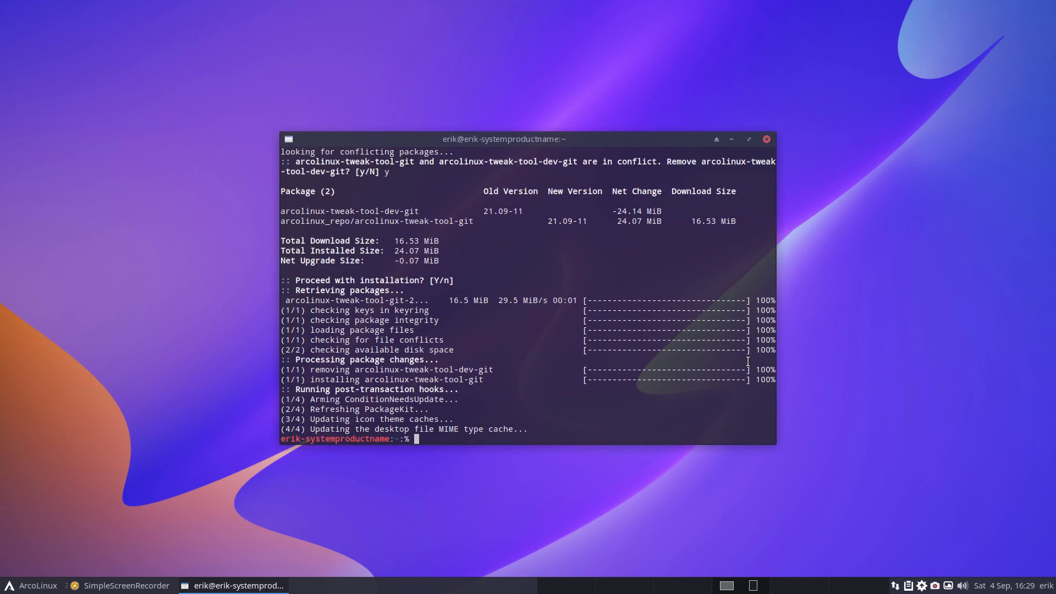
pyautogui.moveTo(399, 210)
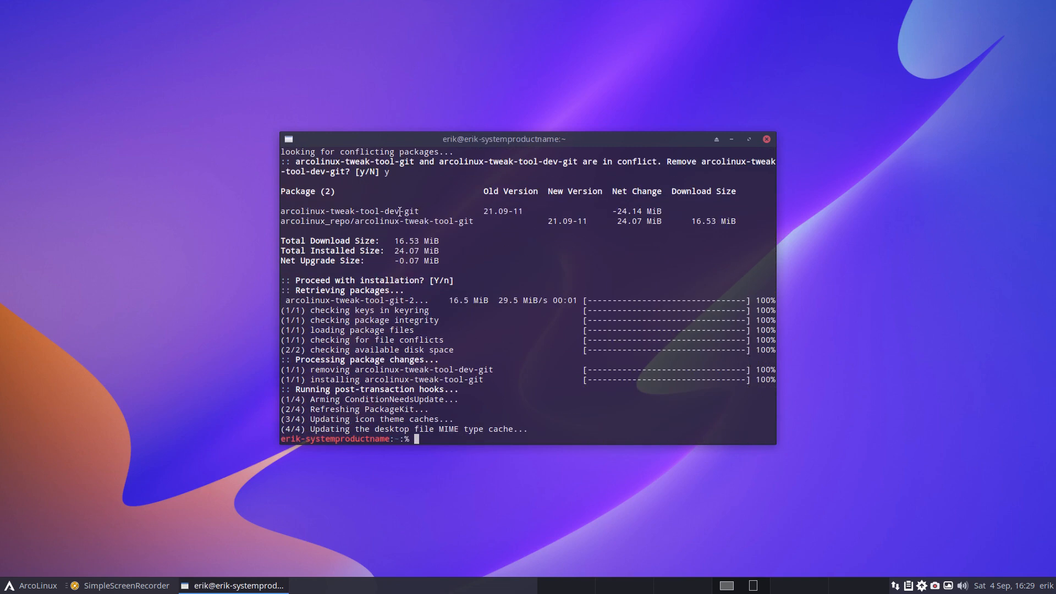
pyautogui.doubleClick(403, 210)
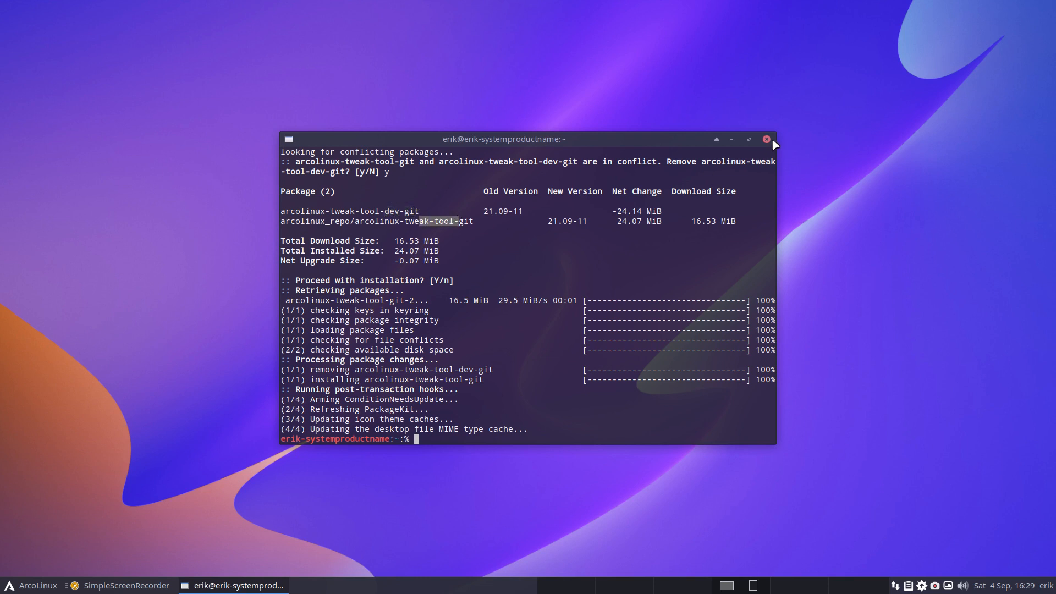
# Close the terminal and authenticate to launch the ArcoLinux Tweak Tool
pyautogui.click(765, 140)
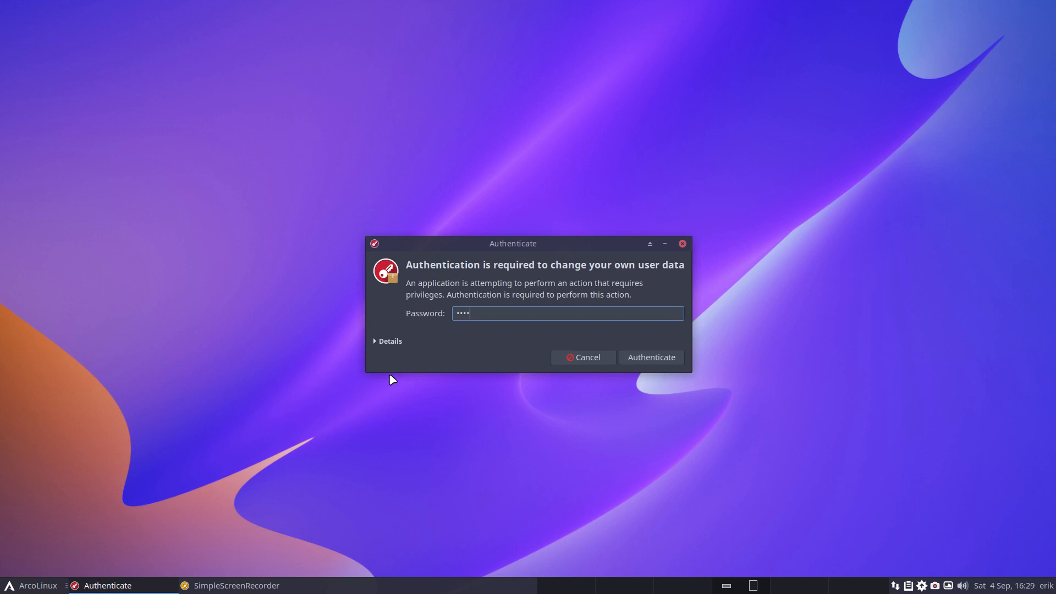
pyautogui.click(650, 356)
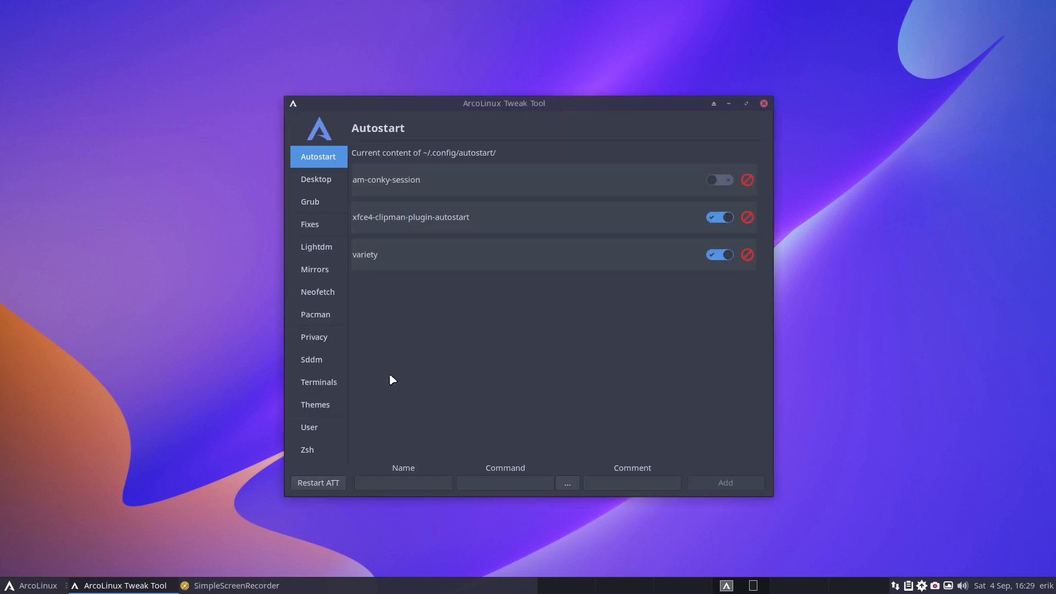
pyautogui.moveTo(343, 415)
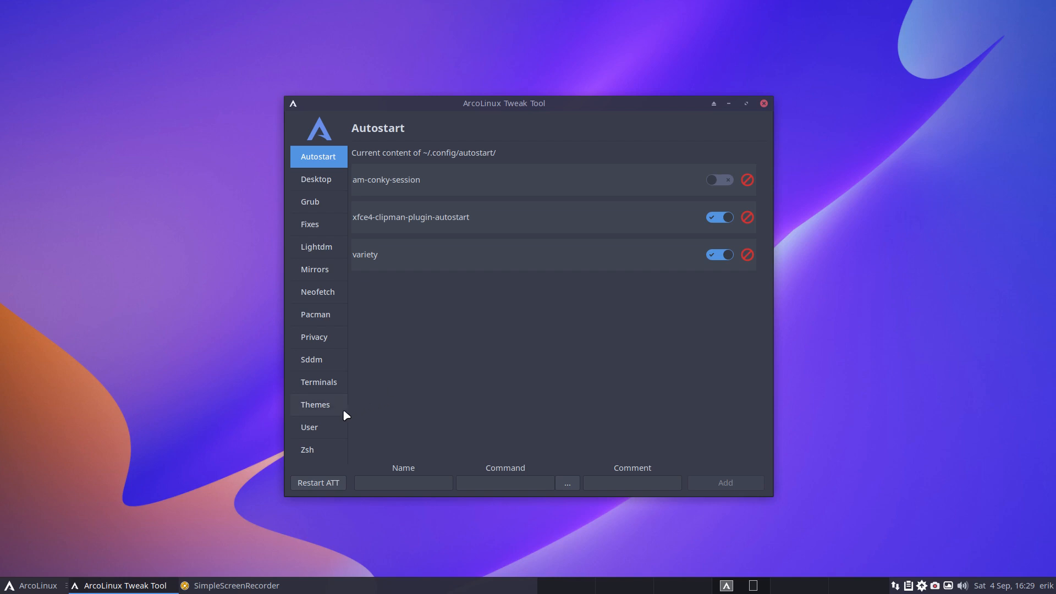
# Navigate through User to the Zsh themes page in the sidebar
pyautogui.click(309, 427)
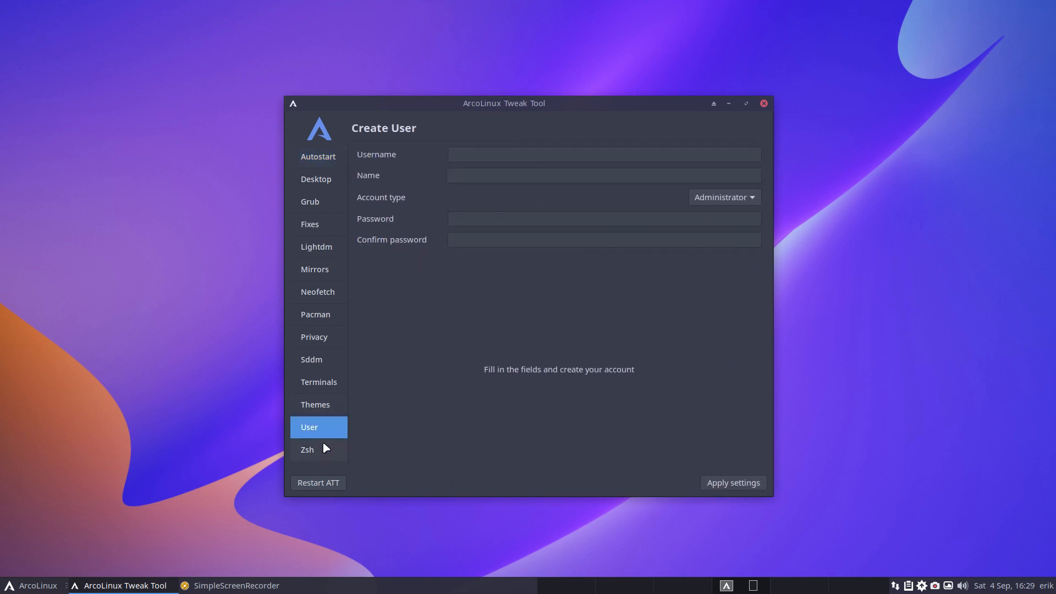
pyautogui.click(307, 449)
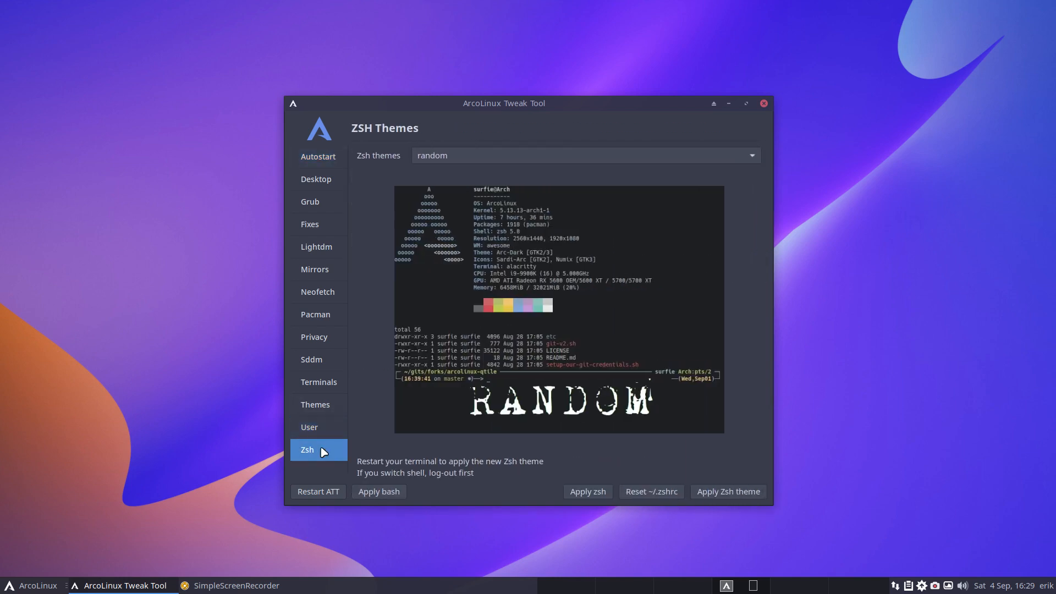
pyautogui.moveTo(435, 309)
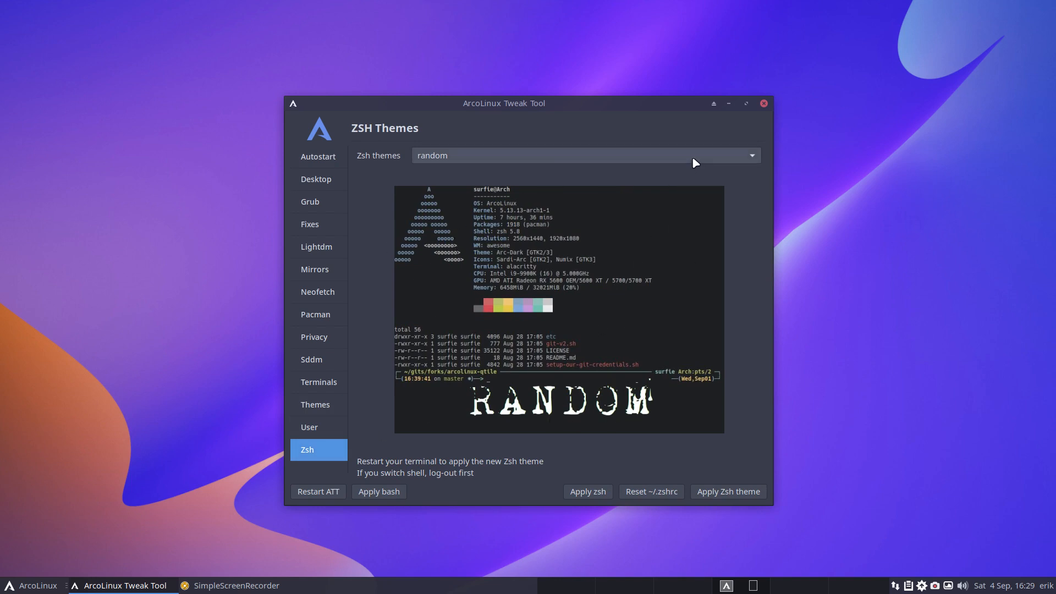
# Preview rgm, refined, nebirhos and lambda Zsh themes, settling on juanghurtado
pyautogui.click(583, 156)
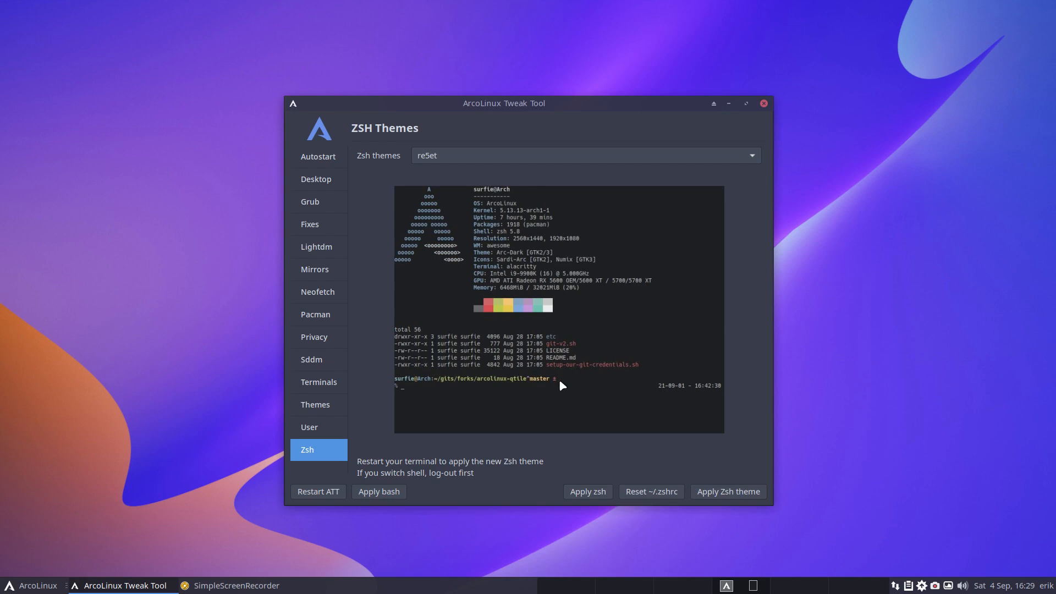
pyautogui.click(584, 156)
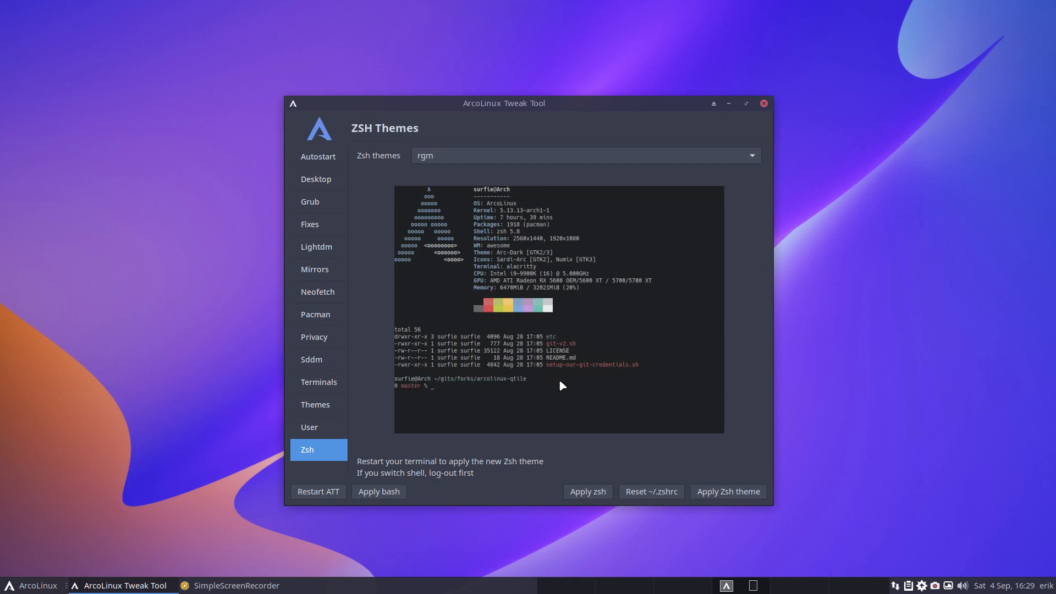
pyautogui.click(583, 155)
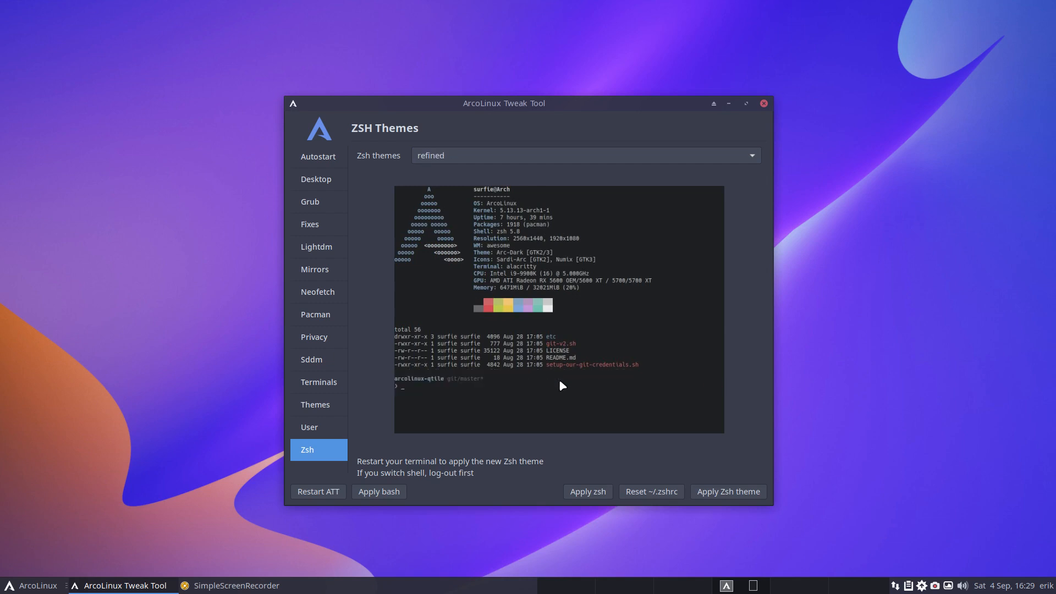
pyautogui.click(587, 155)
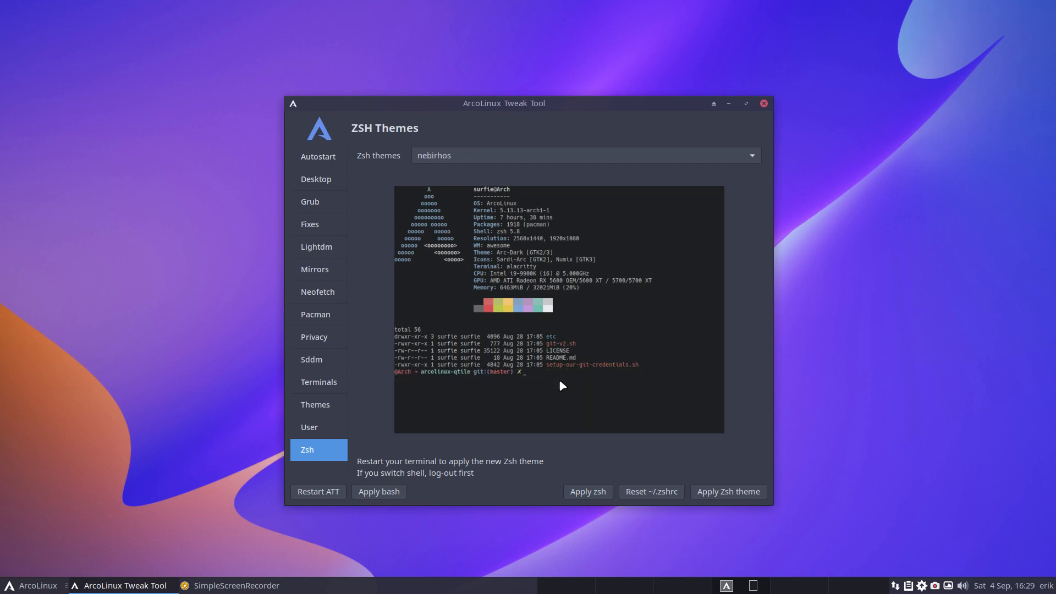
pyautogui.click(584, 155)
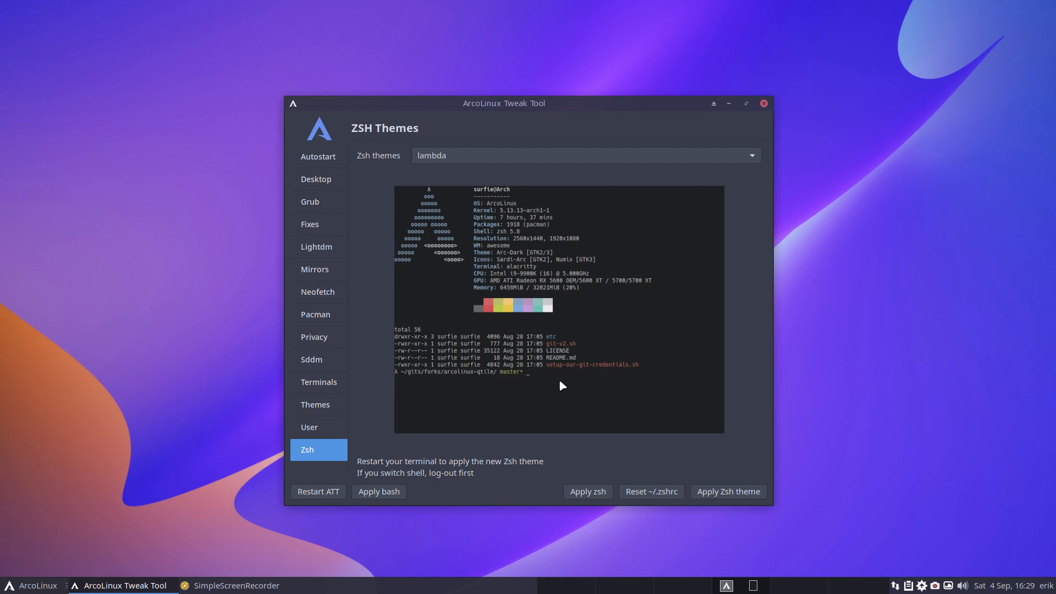
pyautogui.click(584, 155)
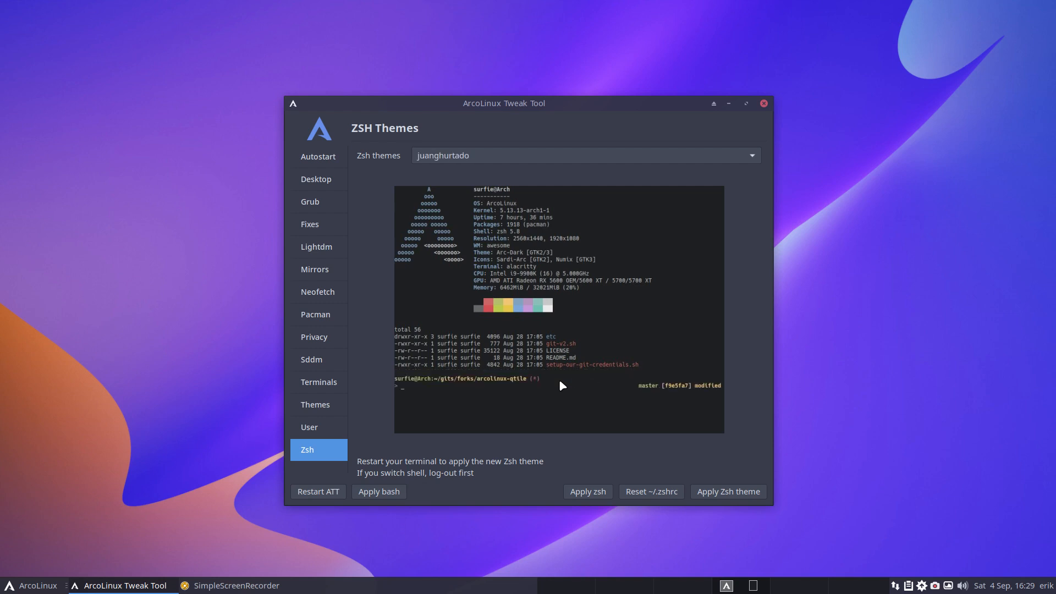
pyautogui.moveTo(712, 172)
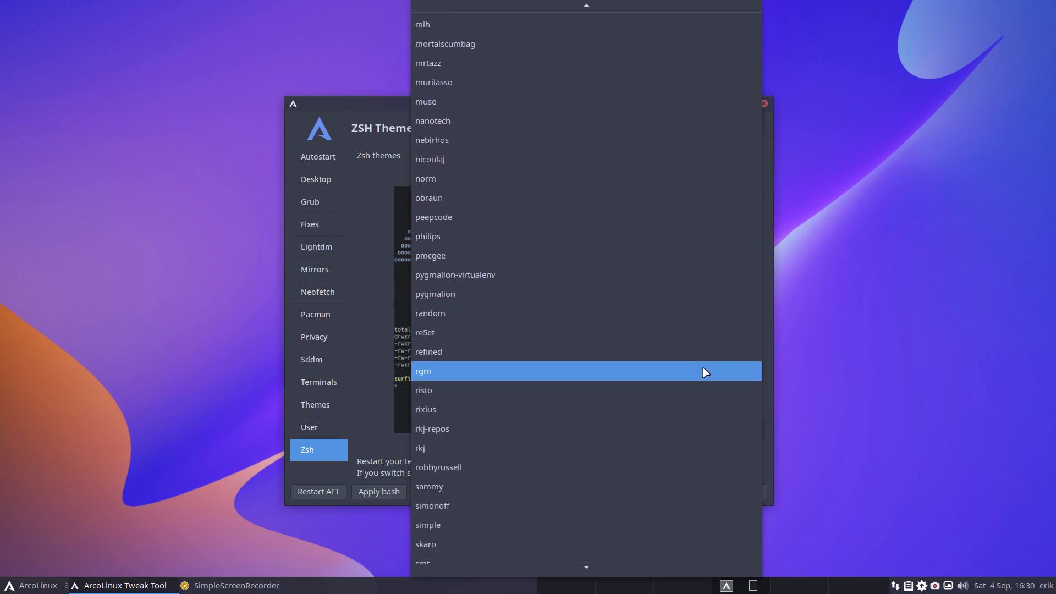
pyautogui.scroll(-3)
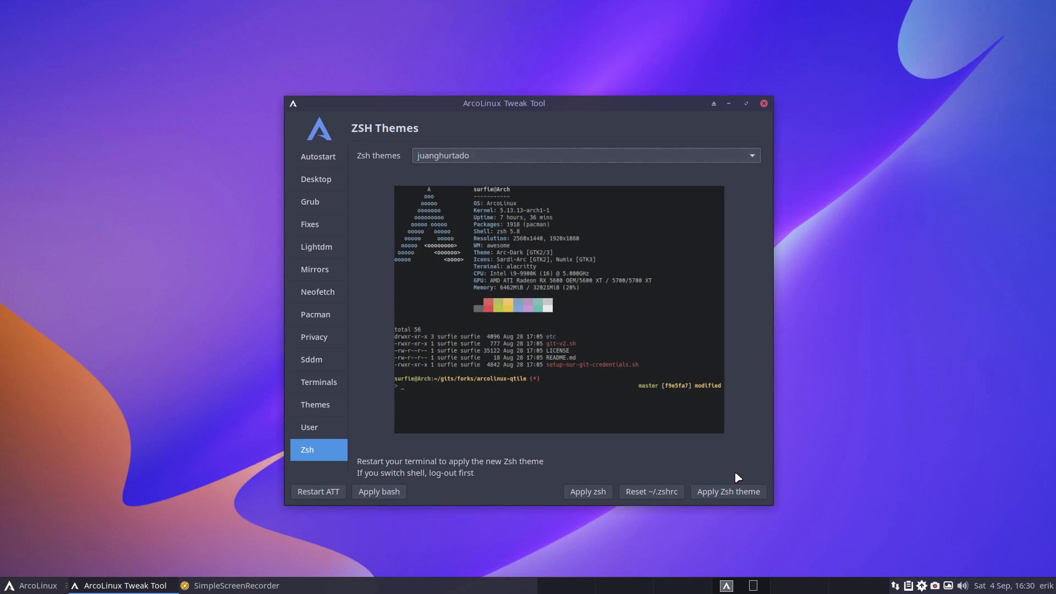
# Apply the juanghurtado Zsh theme and test the new prompt in a fresh urxvt terminal
pyautogui.click(727, 490)
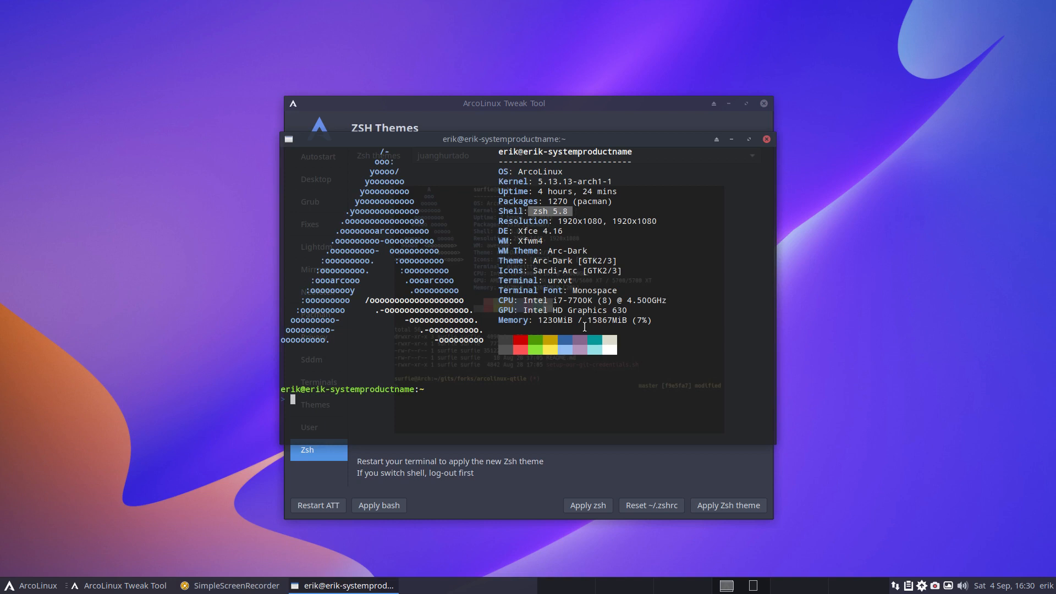
pyautogui.write('tob')
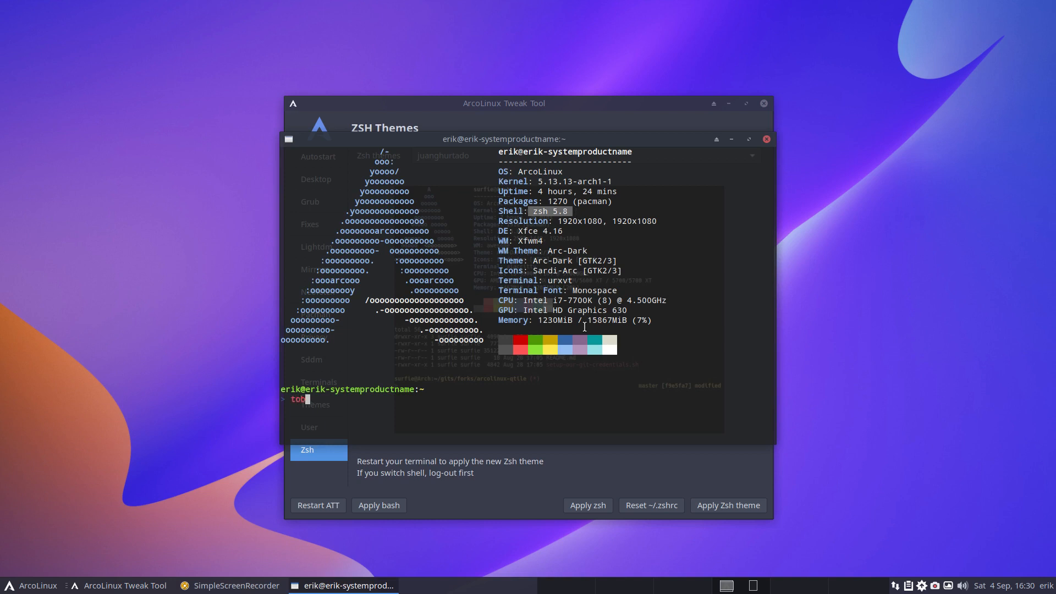
pyautogui.write('a')
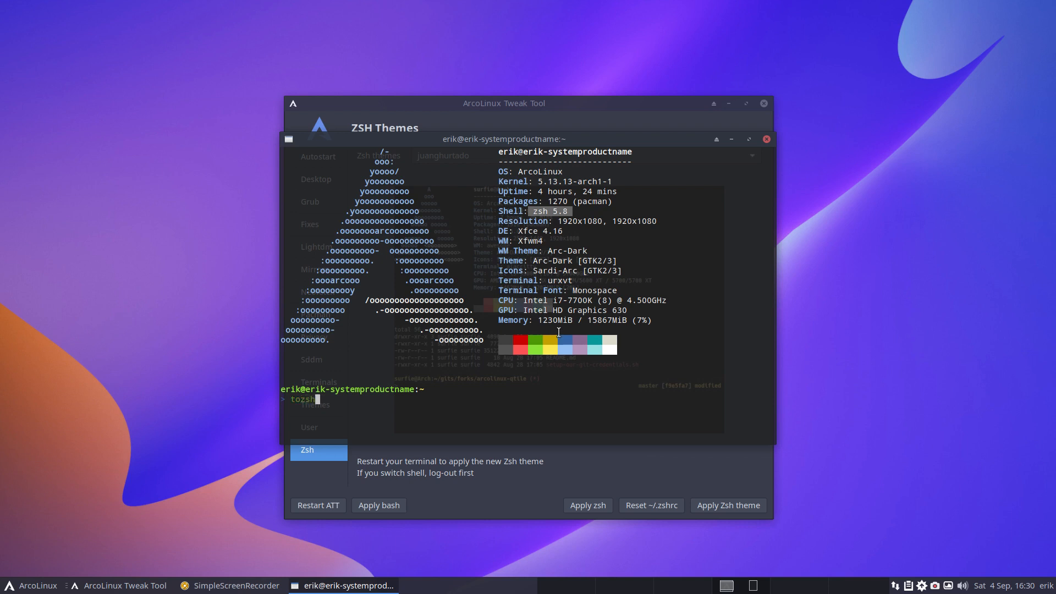
# Close the test terminal and apply zsh as the user's default shell
pyautogui.click(765, 139)
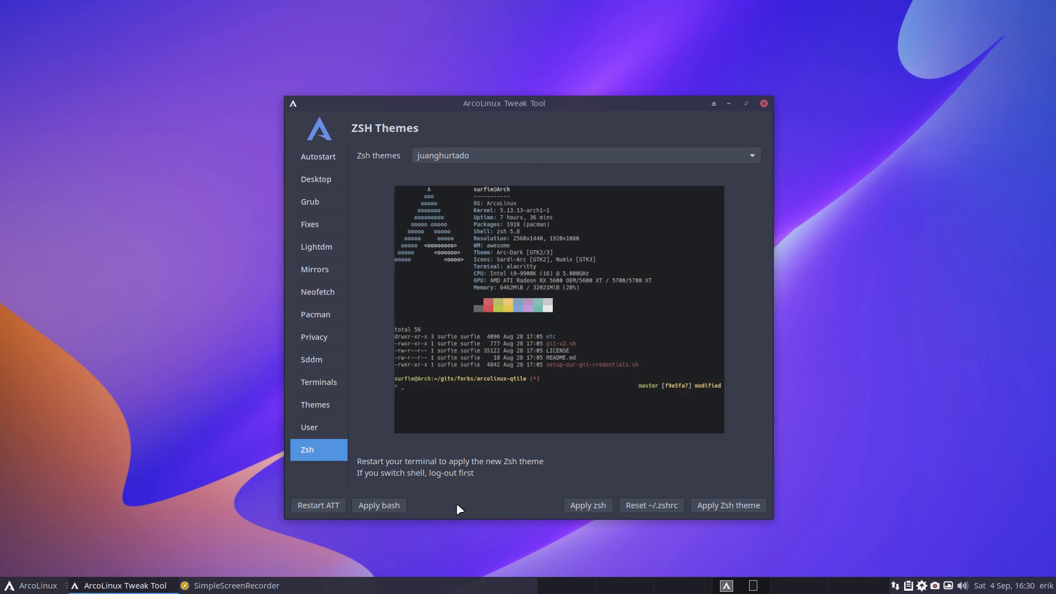
pyautogui.moveTo(586, 505)
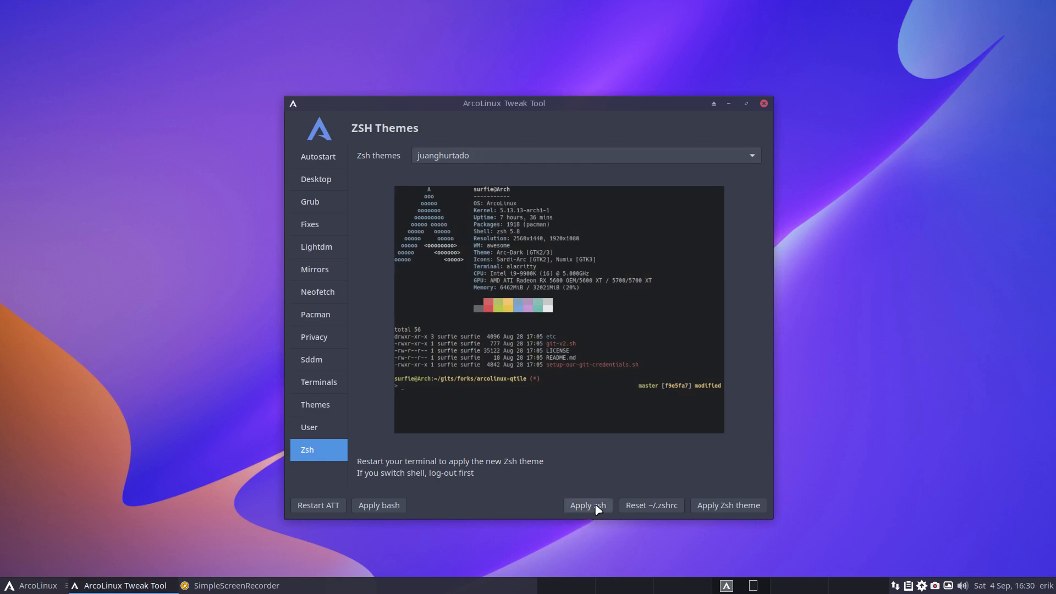
pyautogui.click(587, 505)
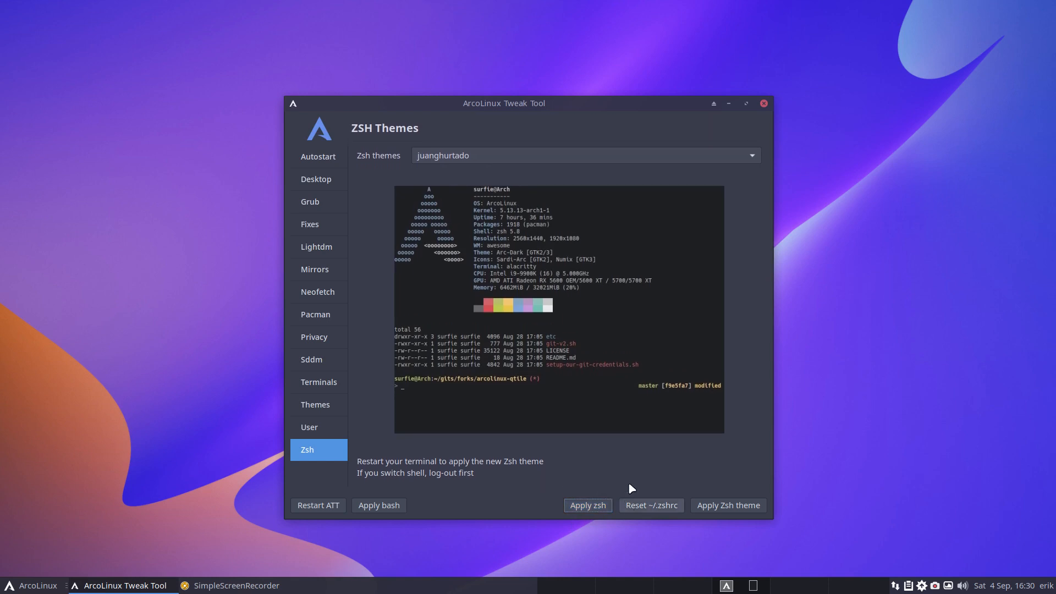
pyautogui.moveTo(662, 511)
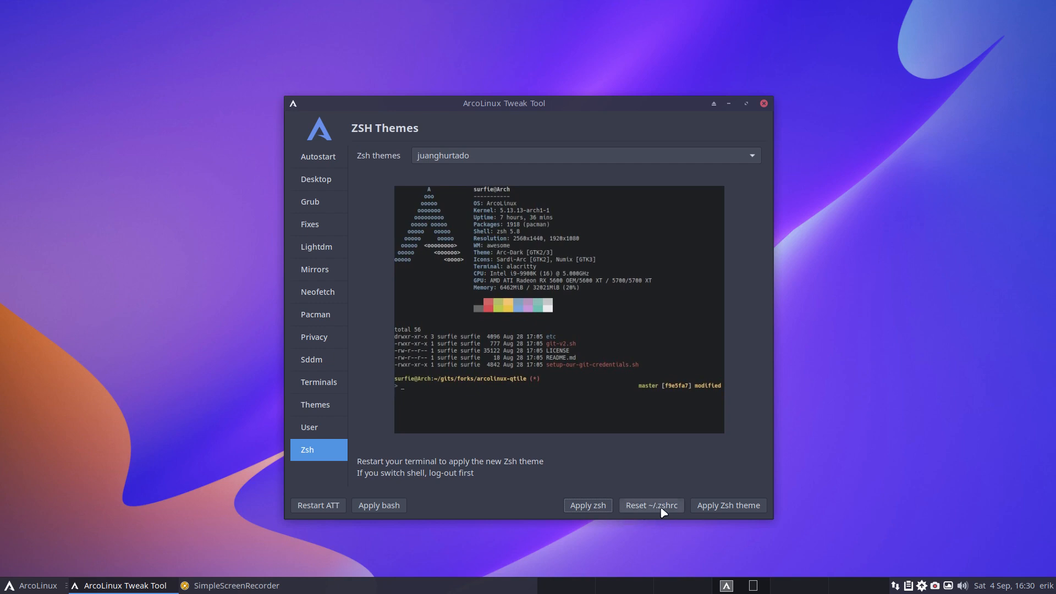
pyautogui.moveTo(674, 513)
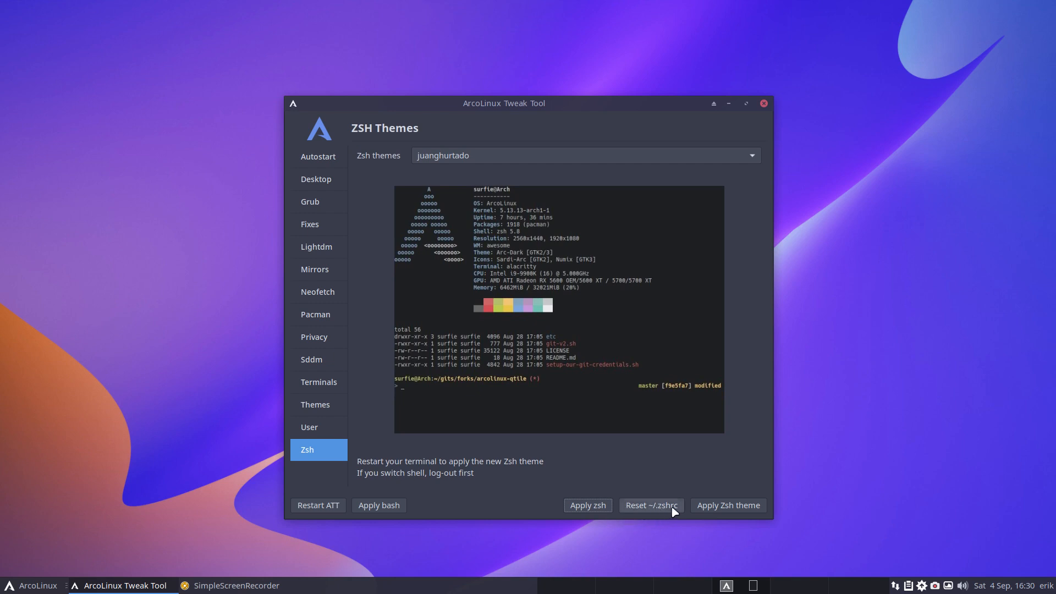
pyautogui.moveTo(378, 504)
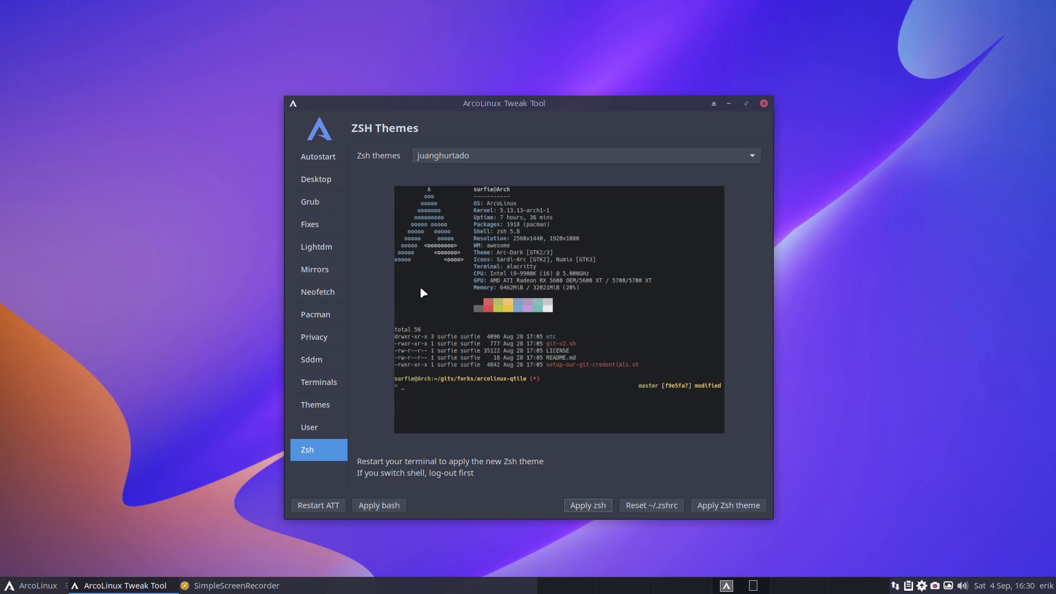
# Browse the I3WM, Qtile and AwesomeWM theme tabs in Themes, ending on I3WM
pyautogui.click(315, 403)
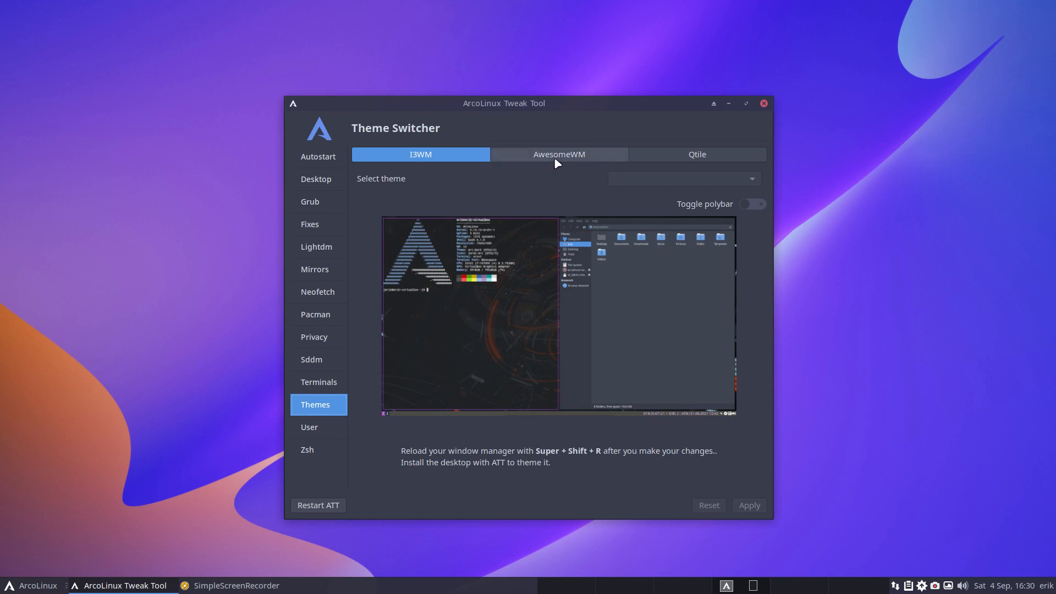
pyautogui.moveTo(481, 158)
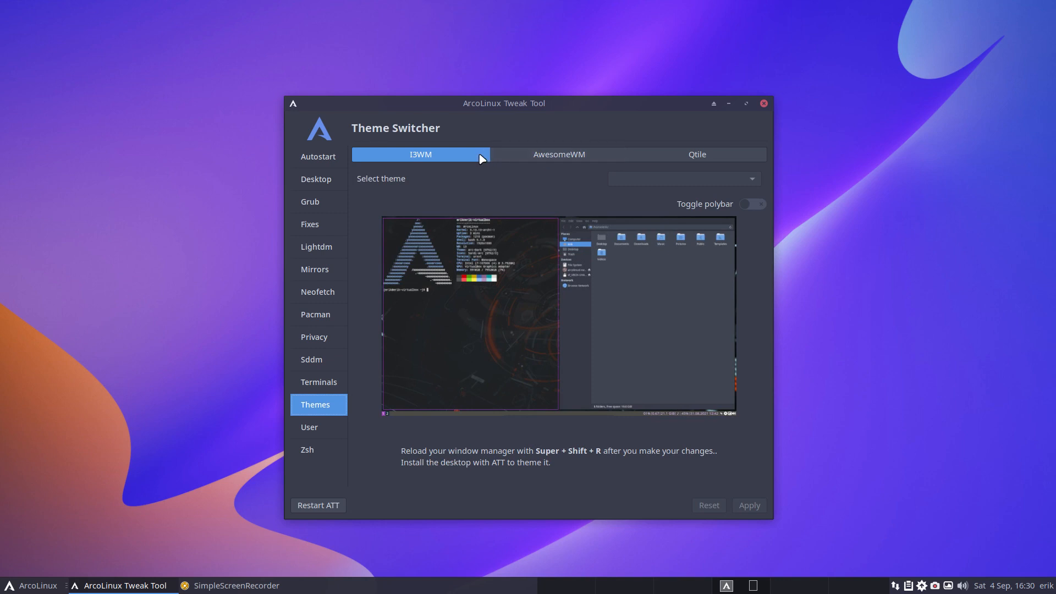
pyautogui.click(696, 154)
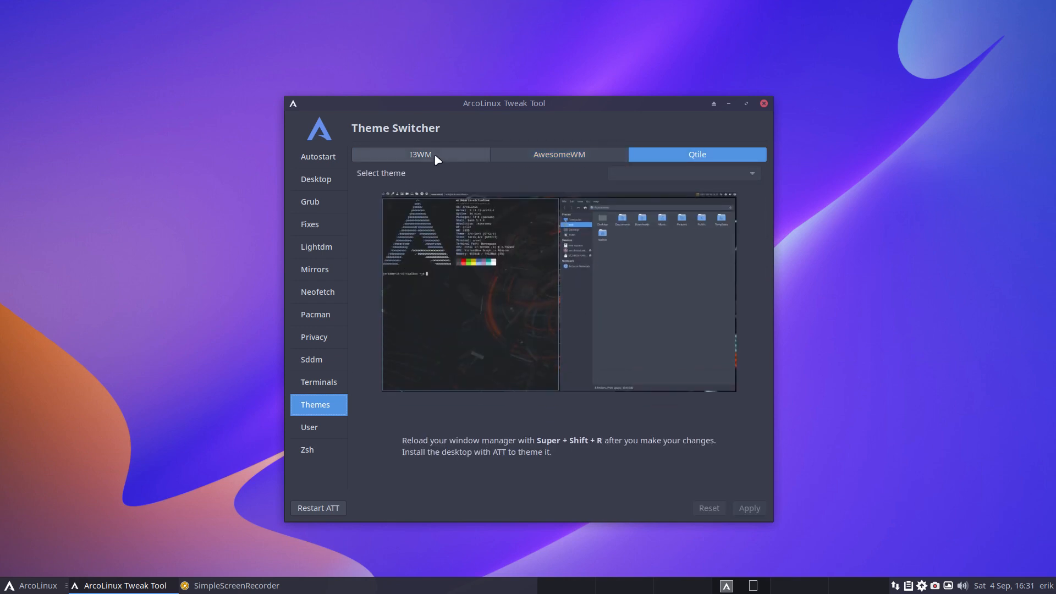
pyautogui.click(419, 154)
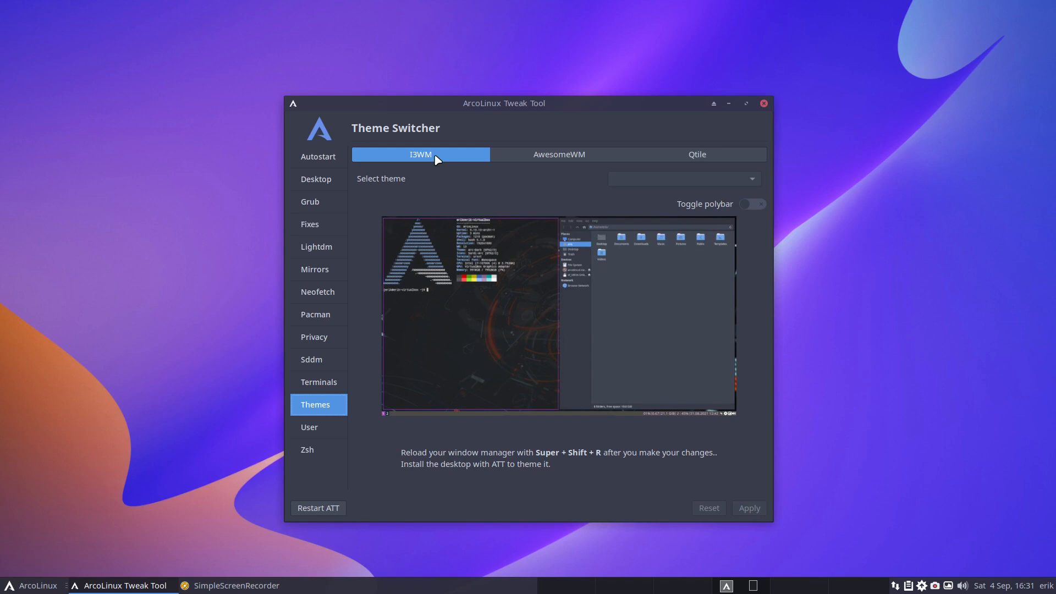
pyautogui.moveTo(729, 184)
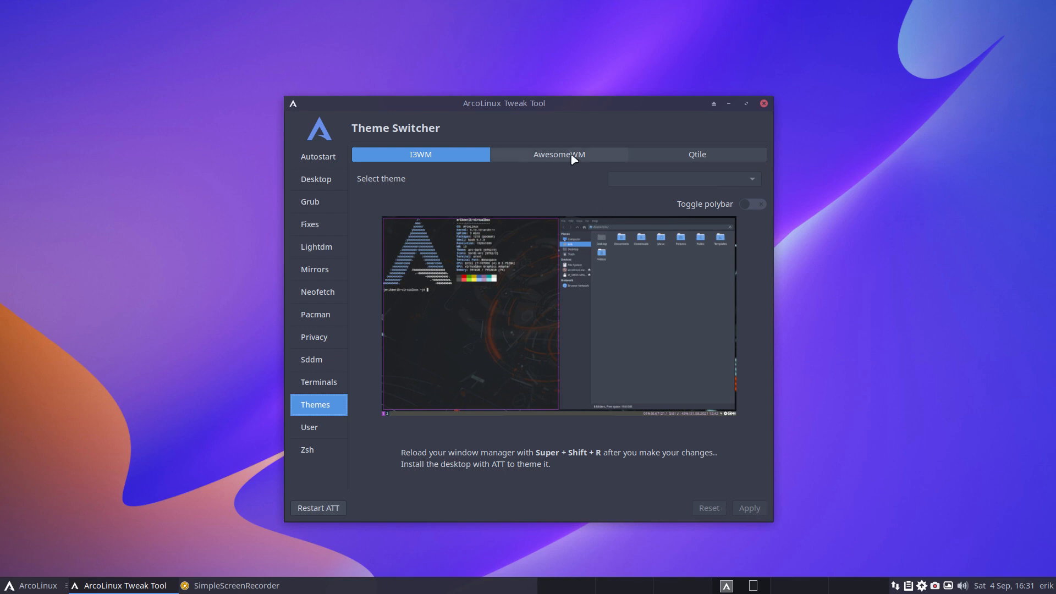
pyautogui.click(696, 154)
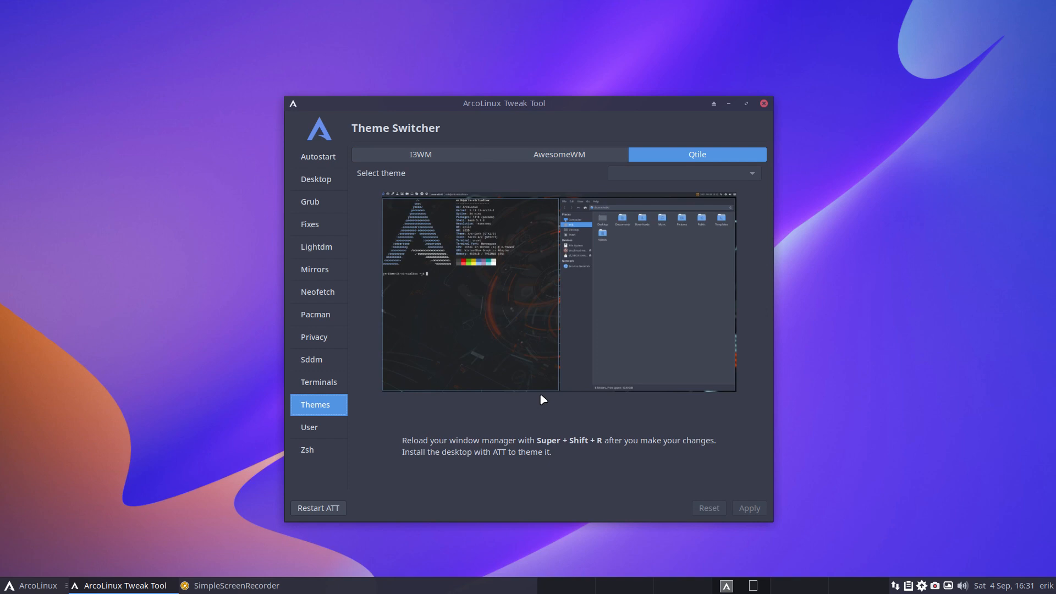
pyautogui.click(558, 154)
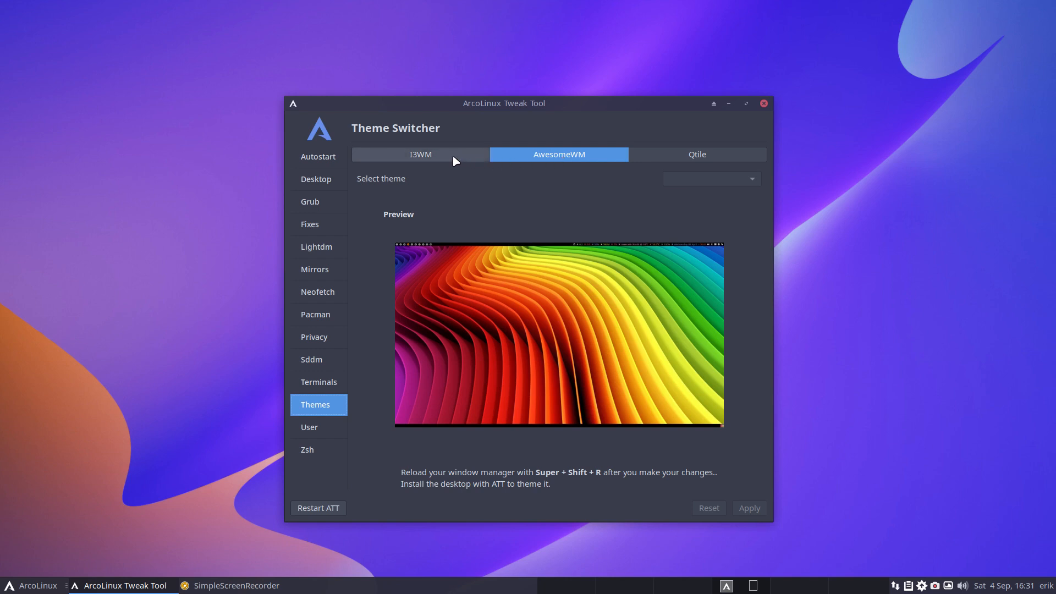
pyautogui.click(419, 154)
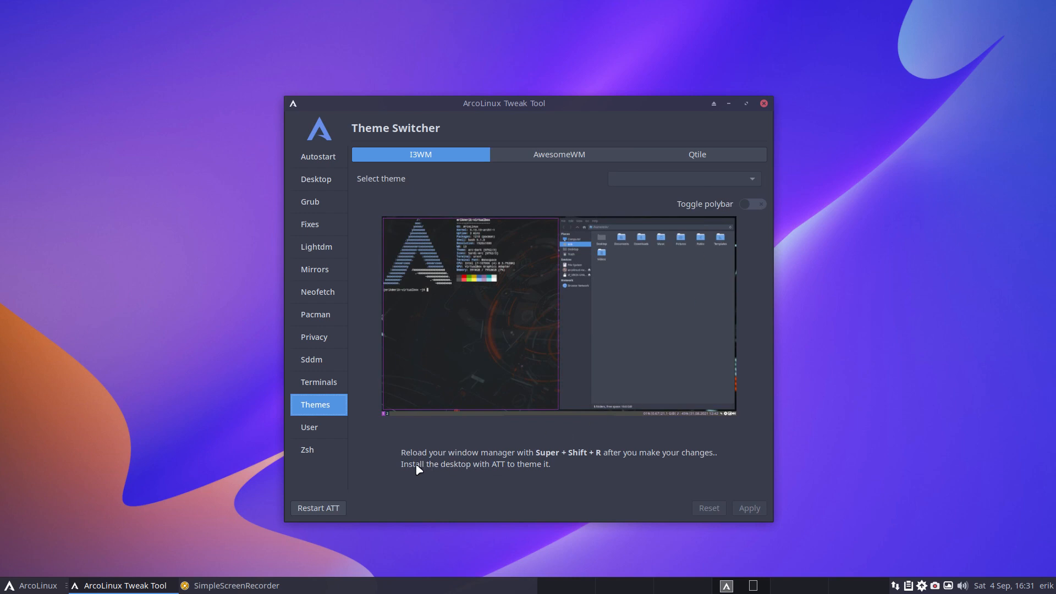
pyautogui.moveTo(517, 470)
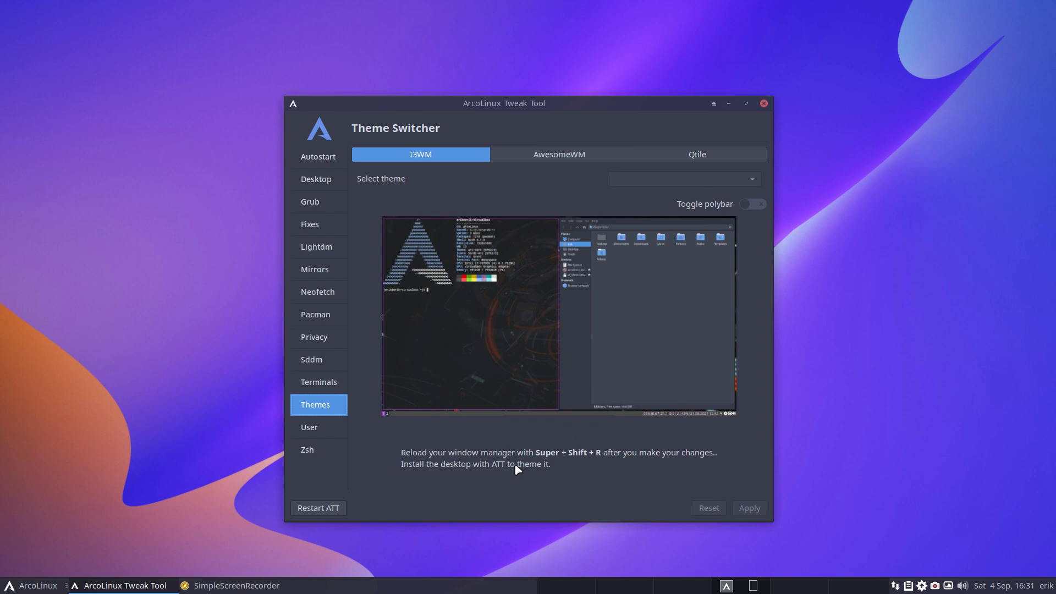
pyautogui.moveTo(498, 469)
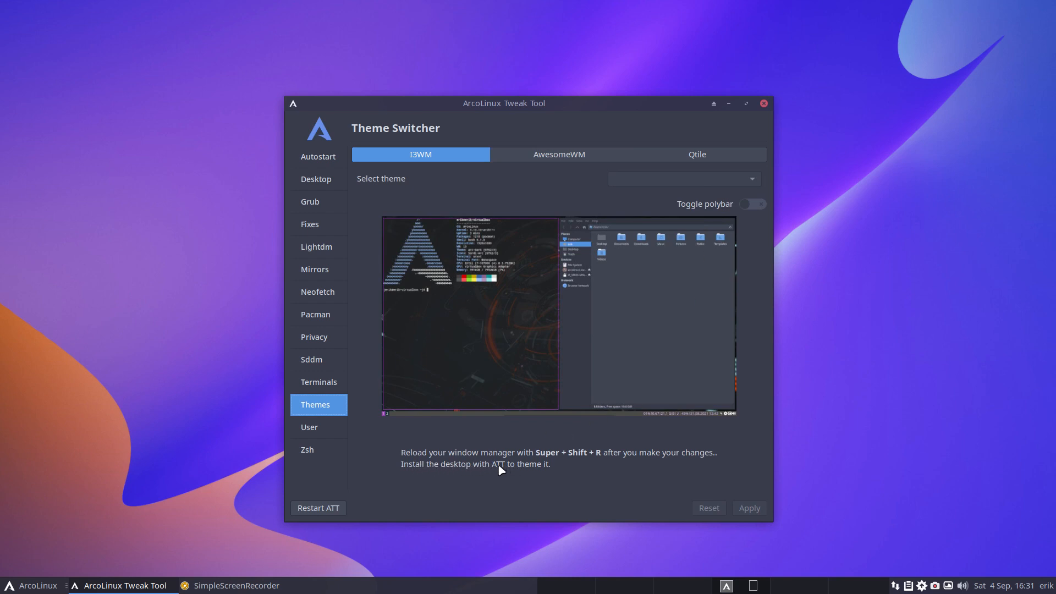
pyautogui.moveTo(505, 470)
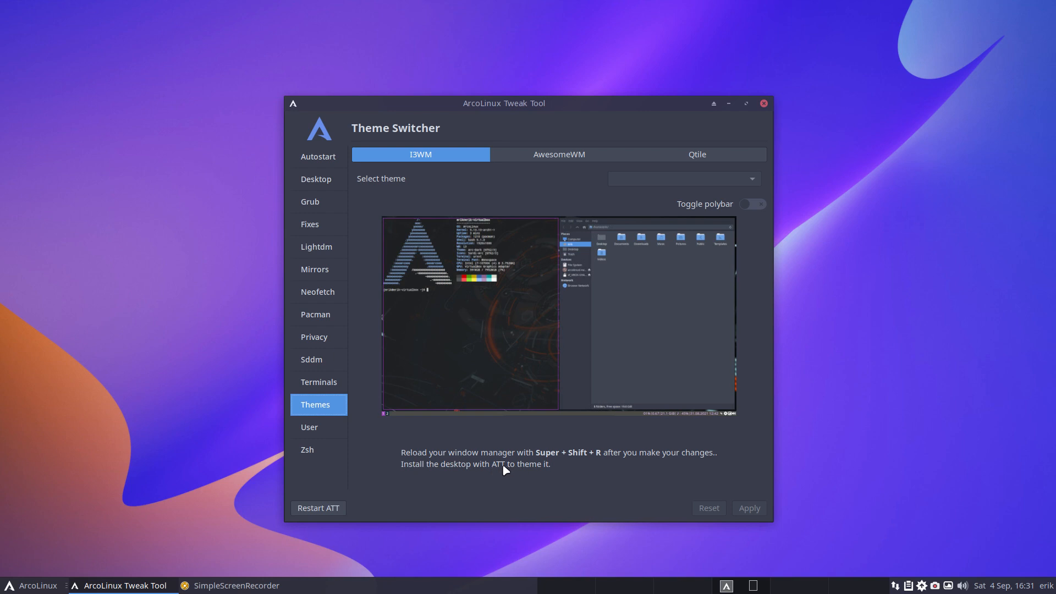
pyautogui.moveTo(550, 471)
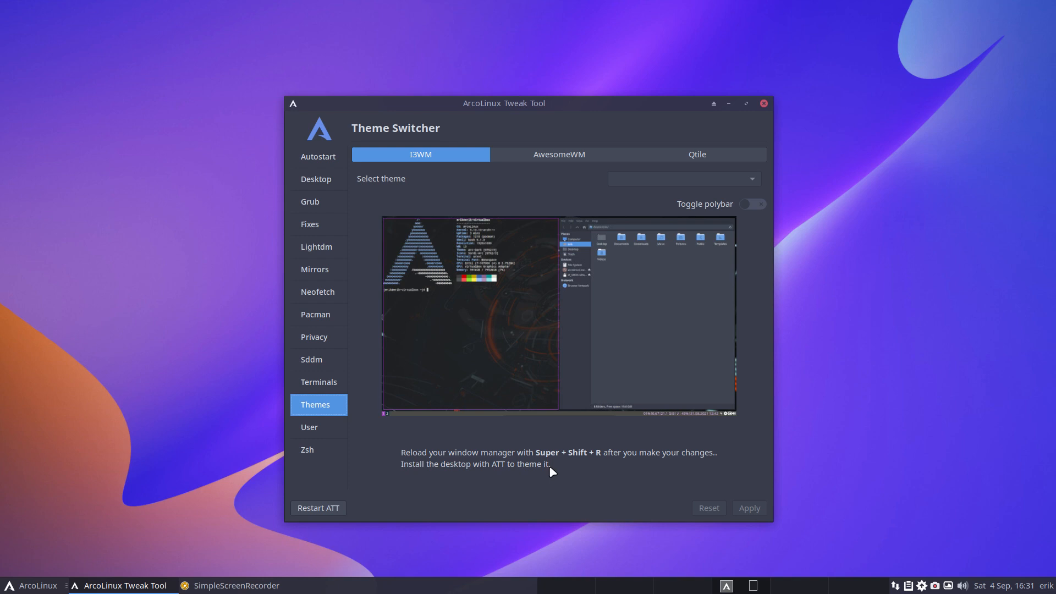
pyautogui.moveTo(726, 187)
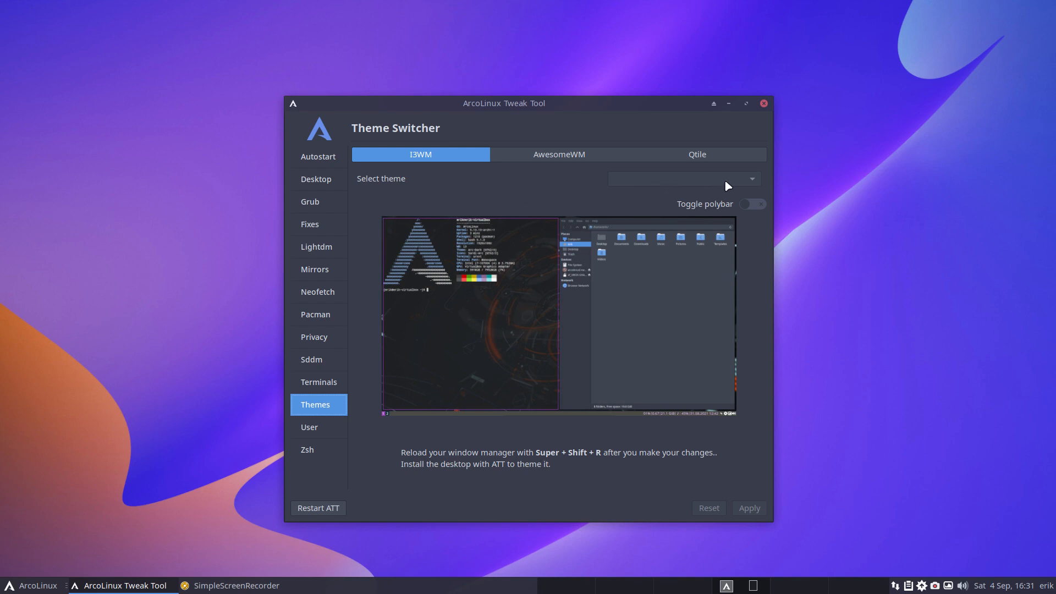
pyautogui.moveTo(570, 185)
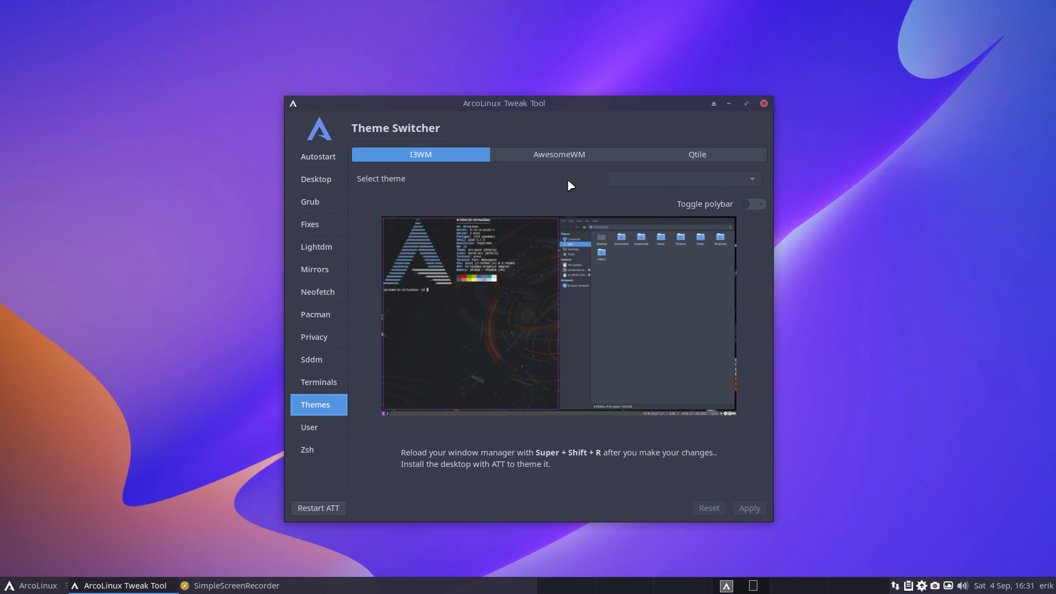
# Cycle through the AwesomeWM and Qtile theme previews once more
pyautogui.click(557, 154)
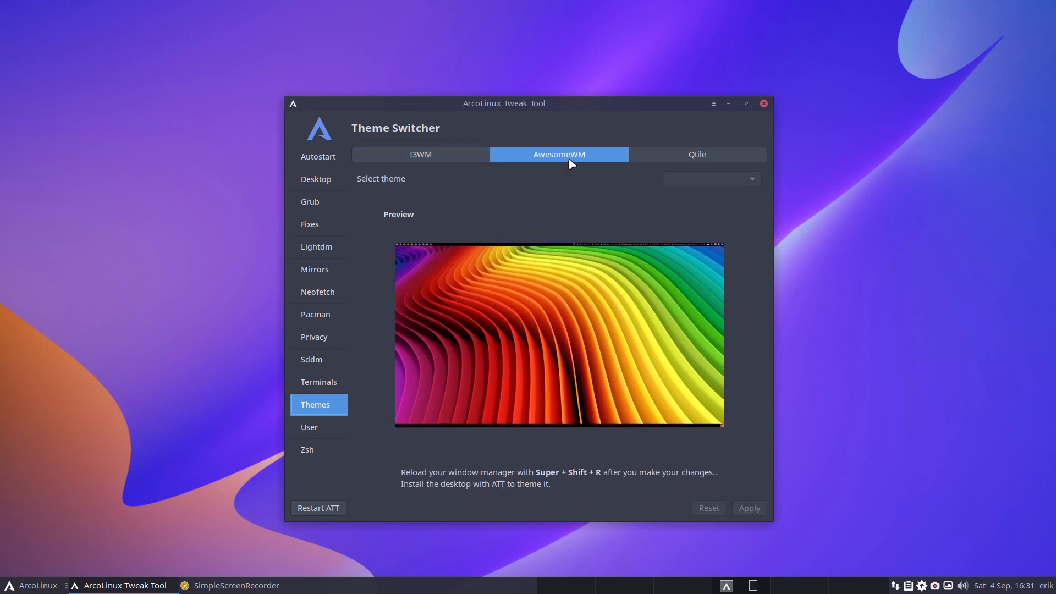
pyautogui.moveTo(720, 154)
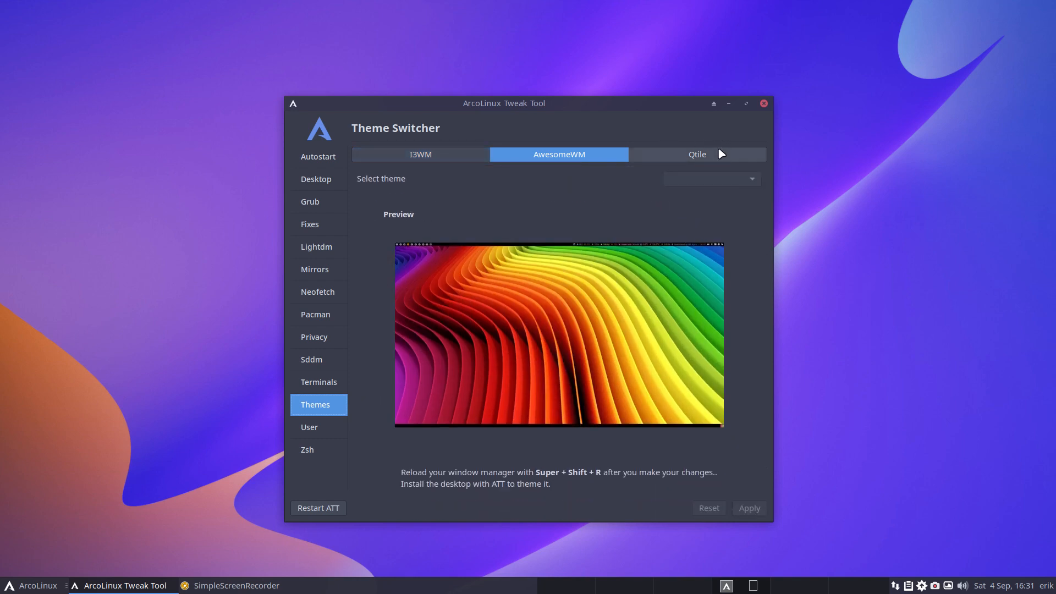
pyautogui.click(698, 154)
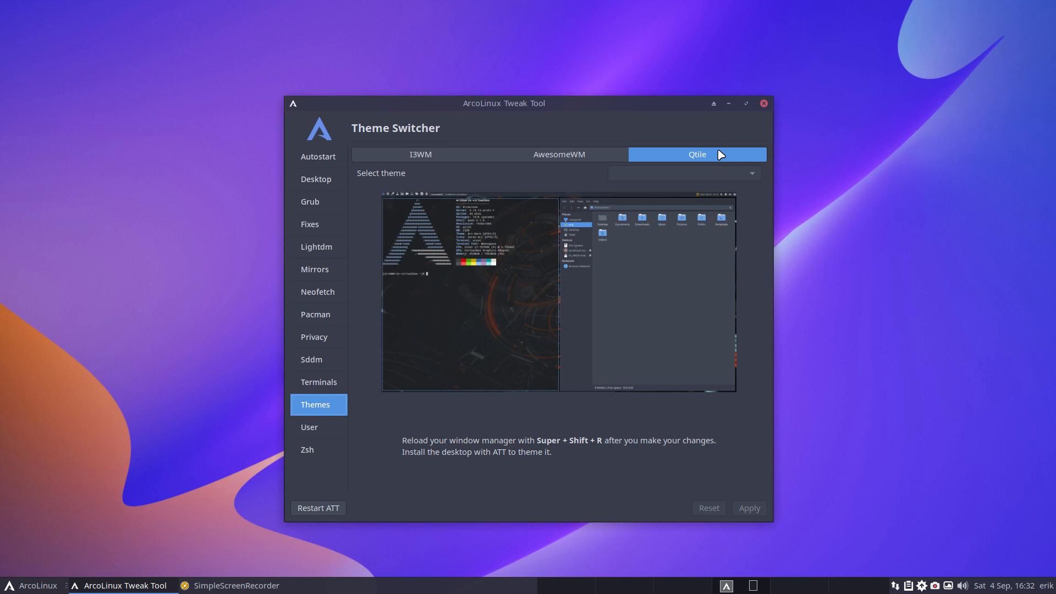
pyautogui.moveTo(578, 125)
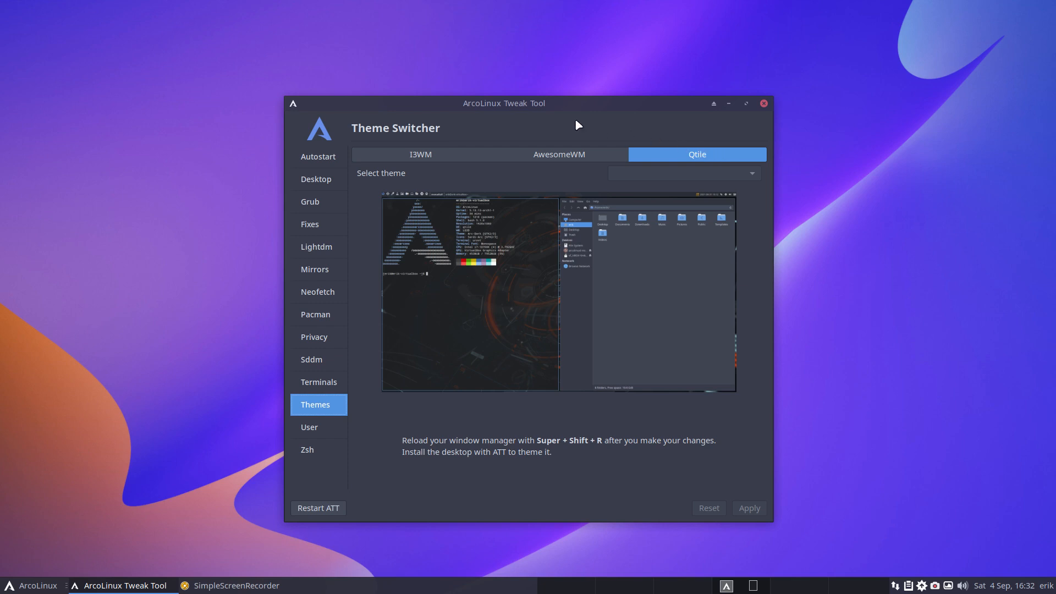
pyautogui.click(419, 154)
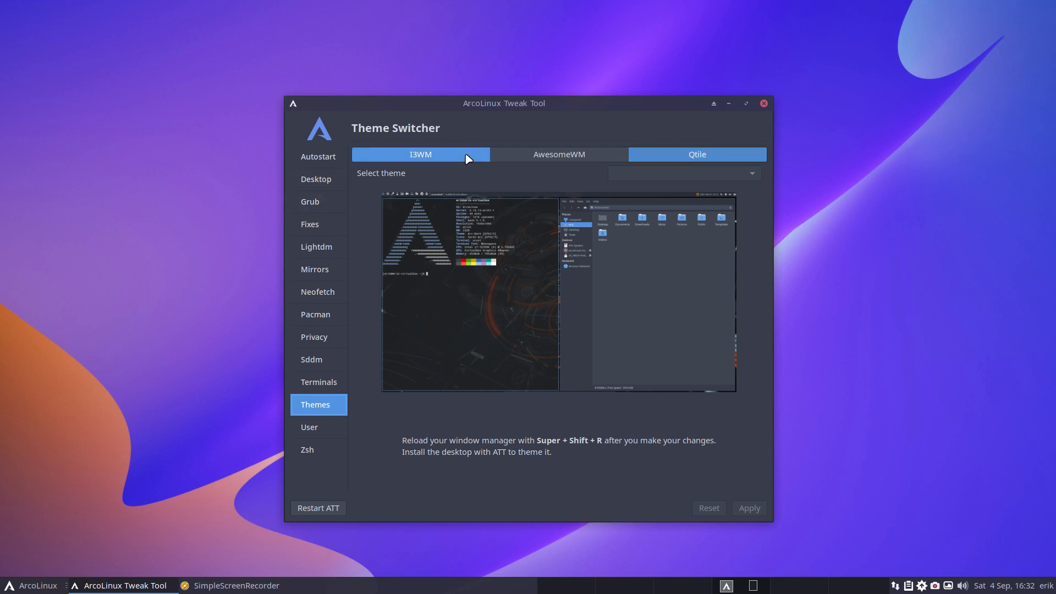
# Install the awesome desktop from the Desktop Installer page
pyautogui.click(419, 154)
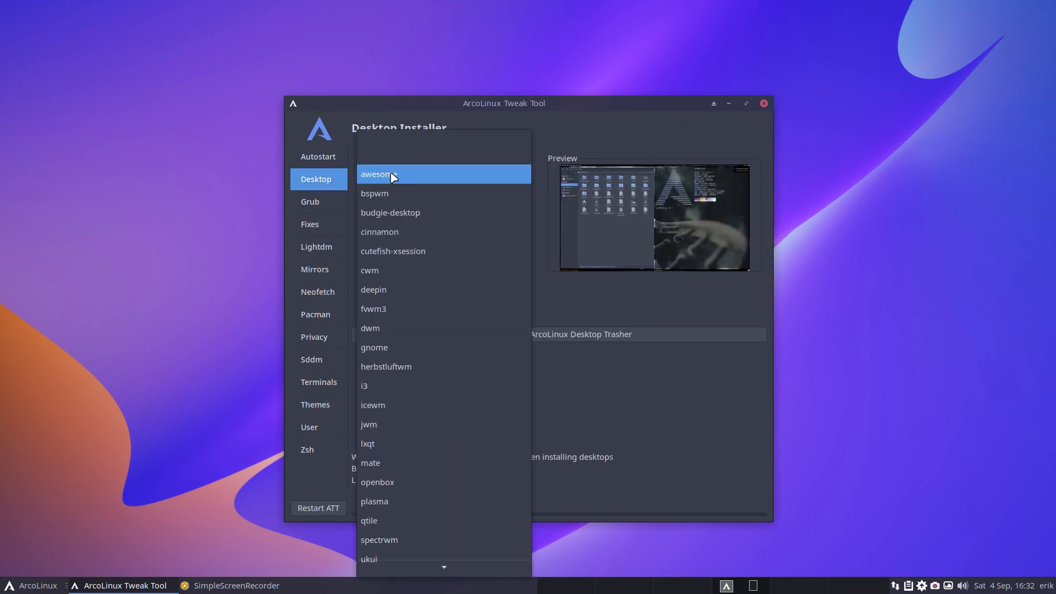
pyautogui.click(377, 173)
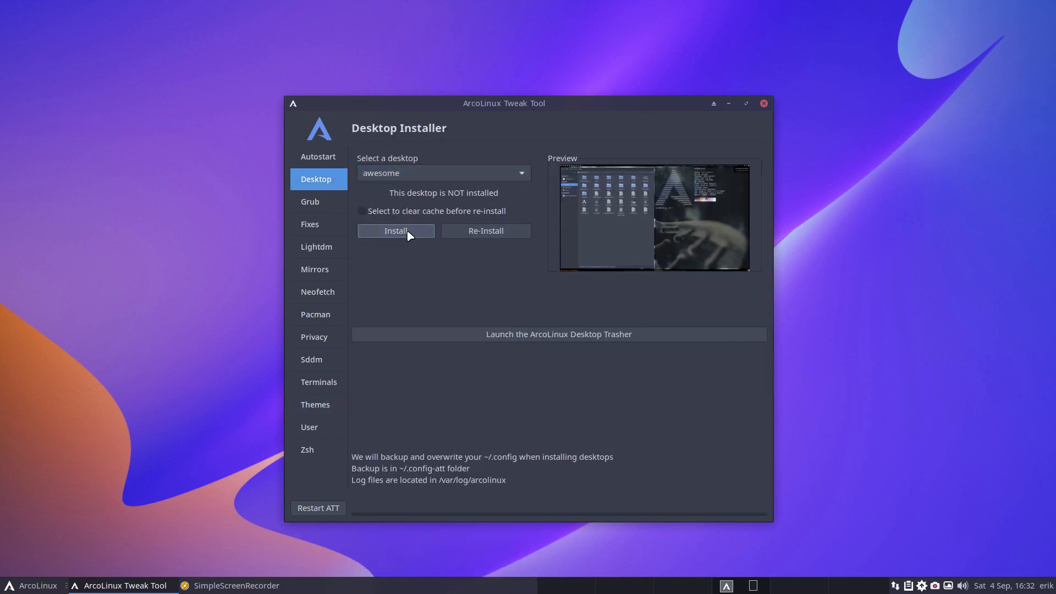
pyautogui.click(395, 230)
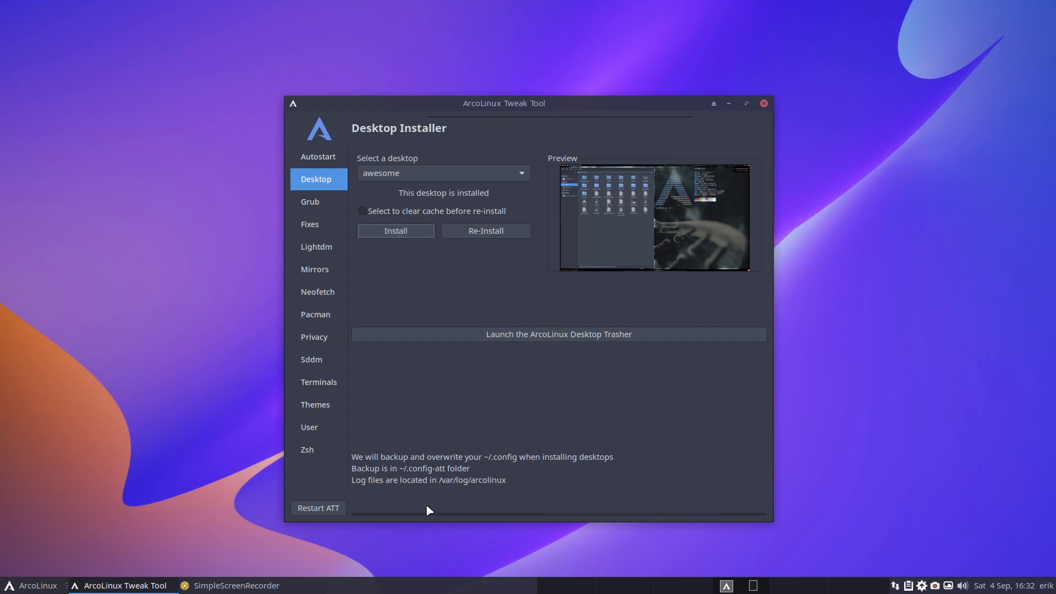
pyautogui.click(395, 230)
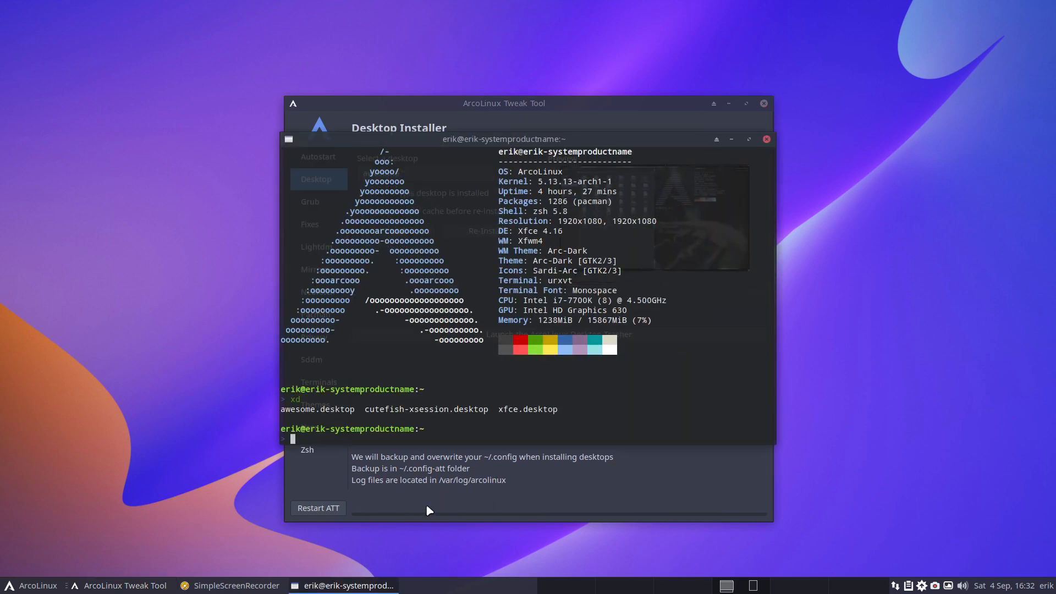
# Move the sessions-listing terminal to the top-left and bring up the applications menu
pyautogui.moveTo(501, 139); pyautogui.dragTo(305, 51)
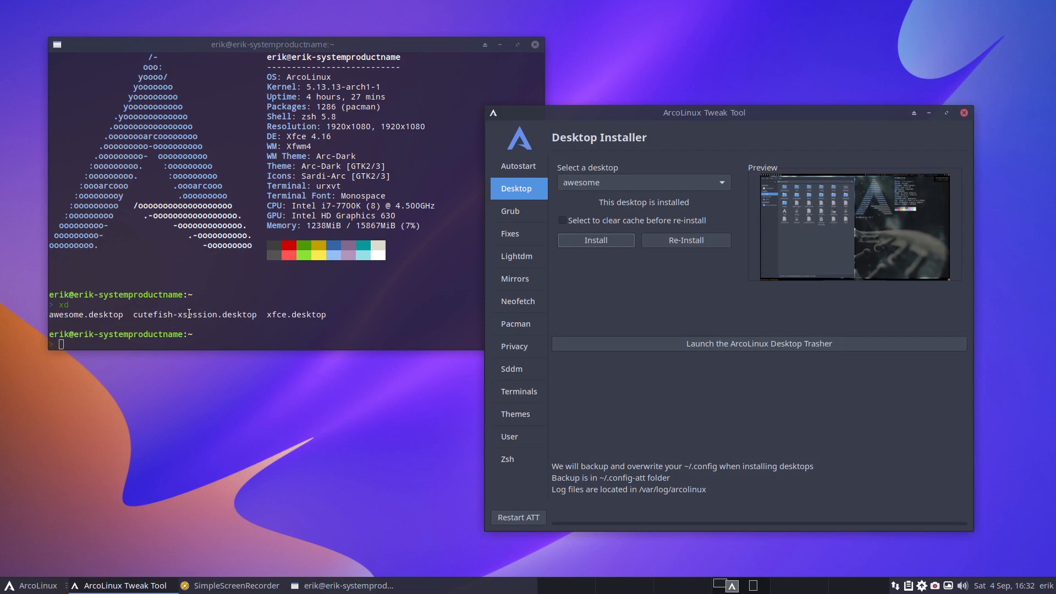
pyautogui.click(32, 584)
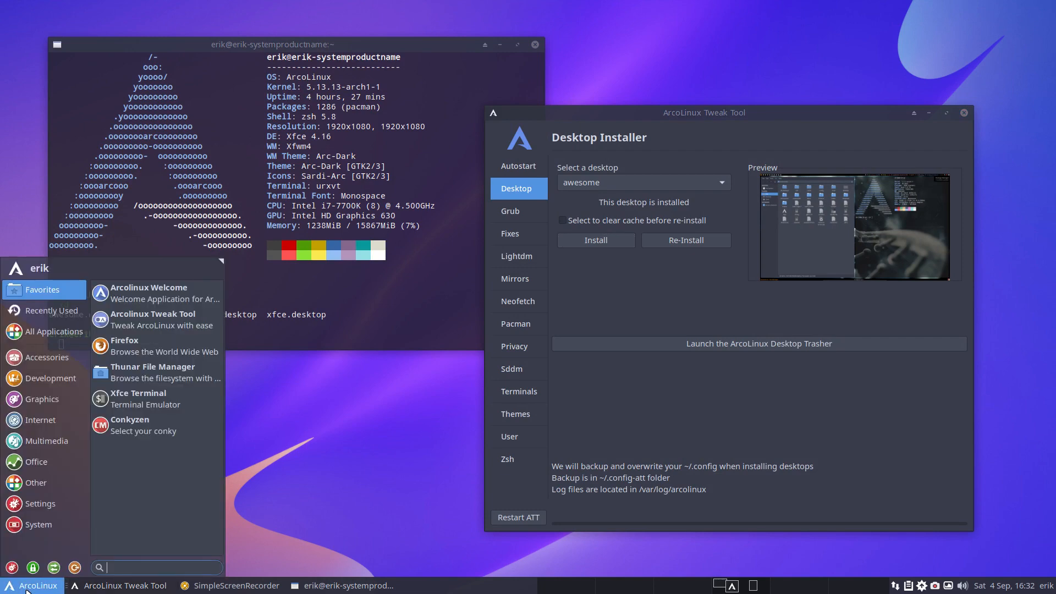
# Launch the Desktop Trasher, authenticate, and trash the cutefish-xsession desktop
pyautogui.click(595, 240)
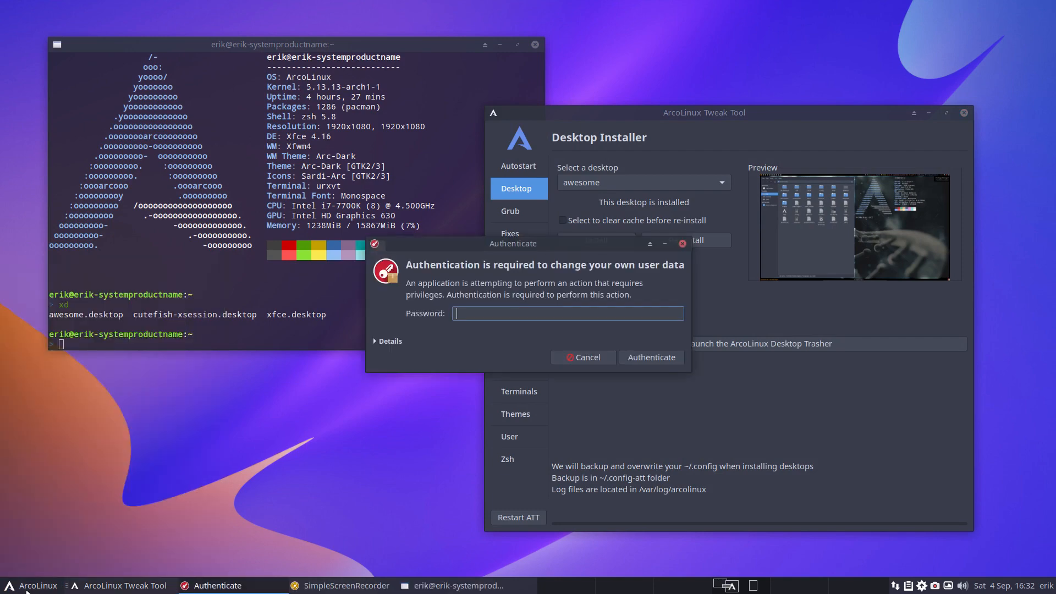
pyautogui.click(650, 356)
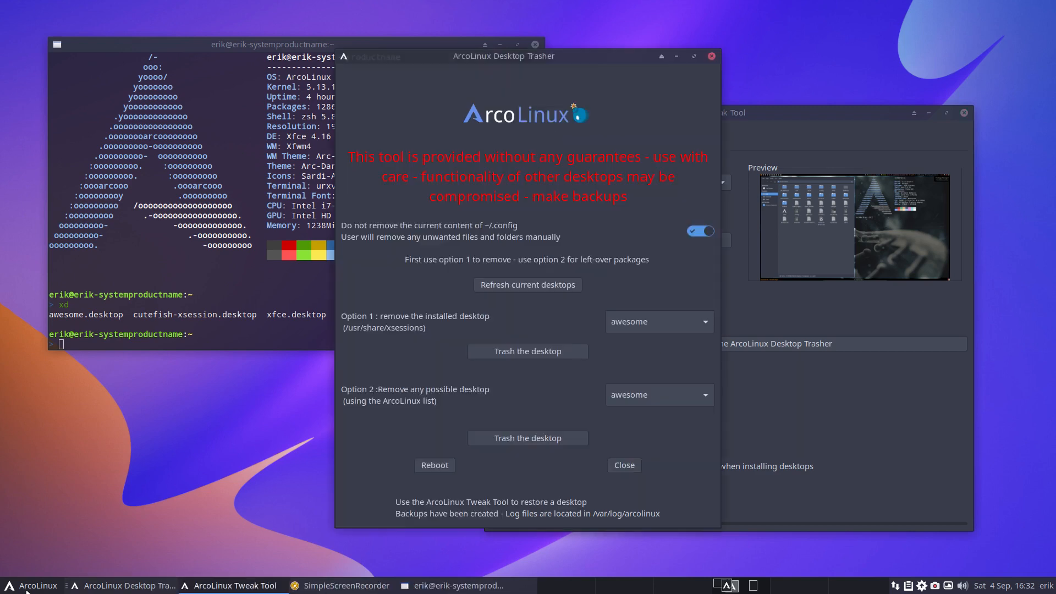
pyautogui.click(657, 321)
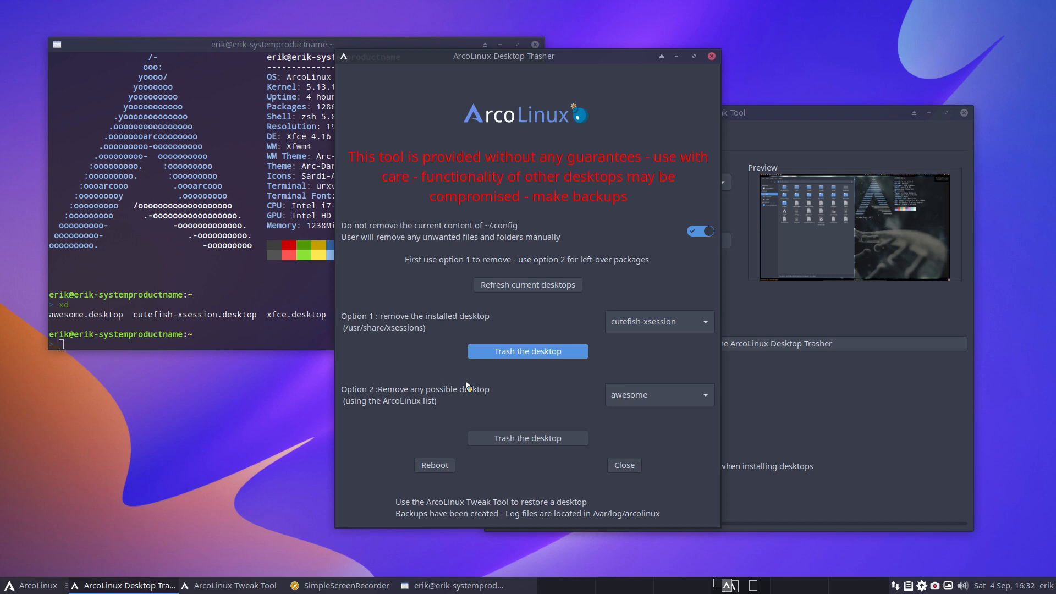
pyautogui.click(526, 351)
pyautogui.write('xd')
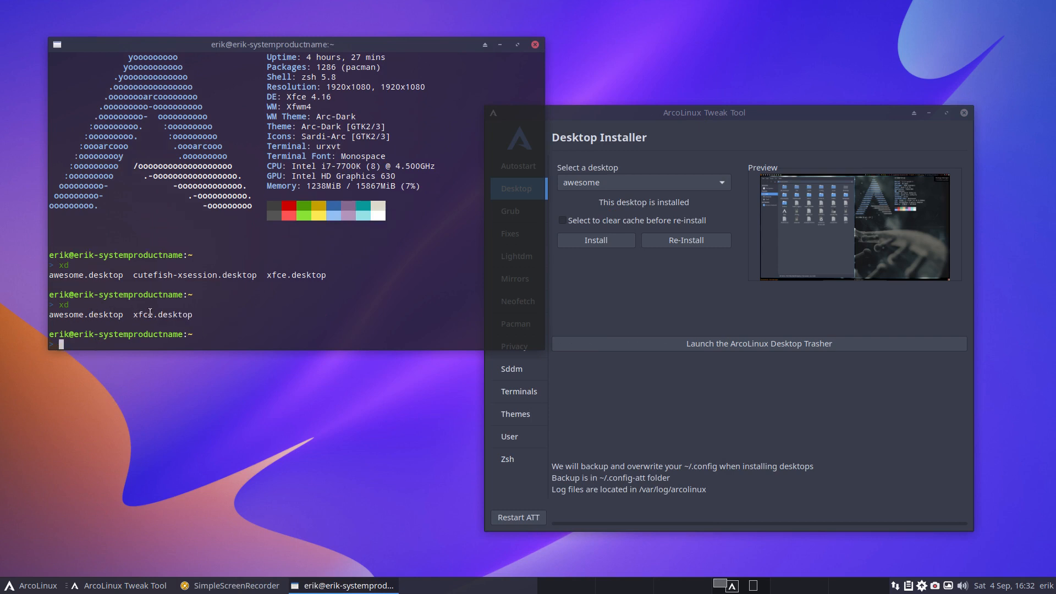
pyautogui.moveTo(551, 283)
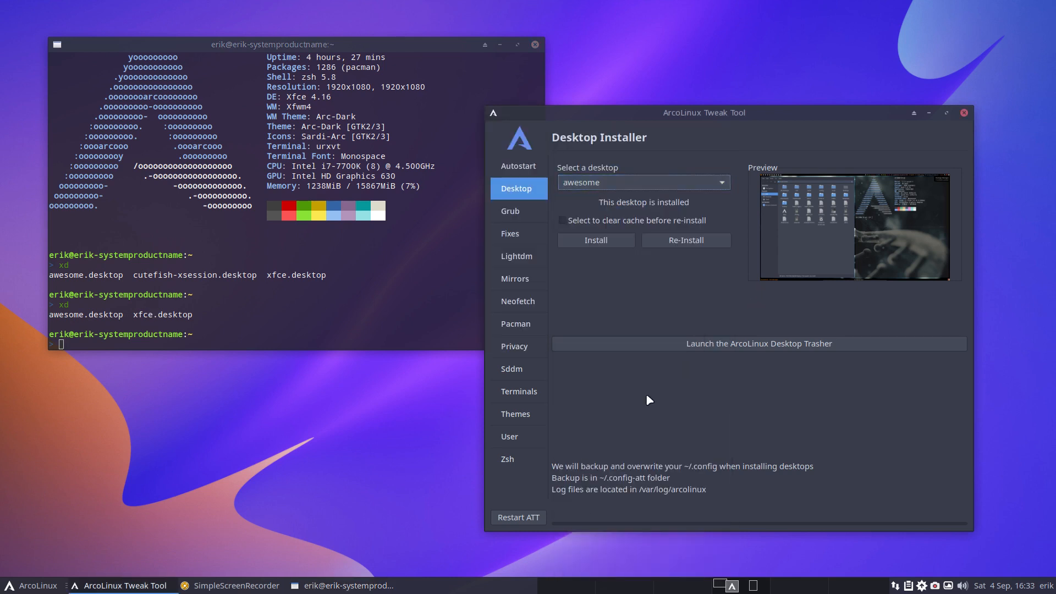
# Restart the tweak tool after rechecking the installed sessions
pyautogui.click(962, 112)
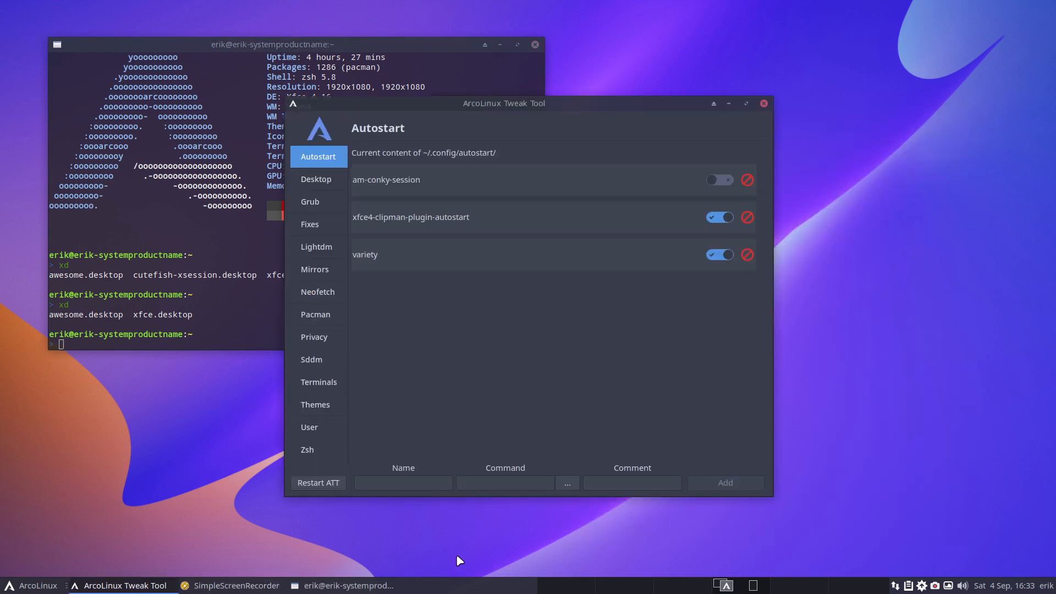
pyautogui.moveTo(350, 389)
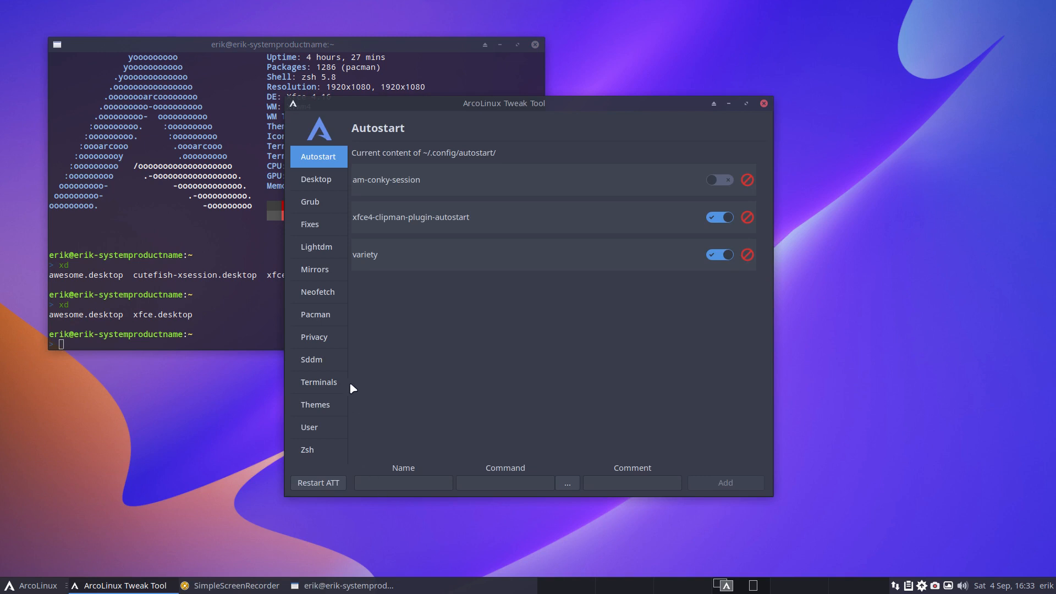
# In the theme switcher, apply the multicolor theme to AwesomeWM
pyautogui.click(315, 403)
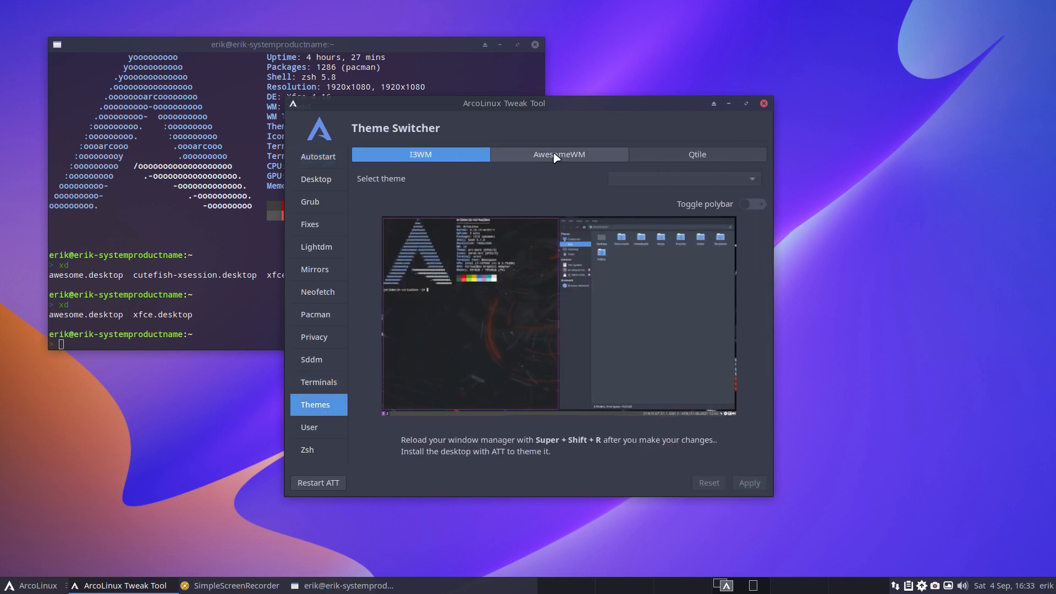
pyautogui.click(558, 154)
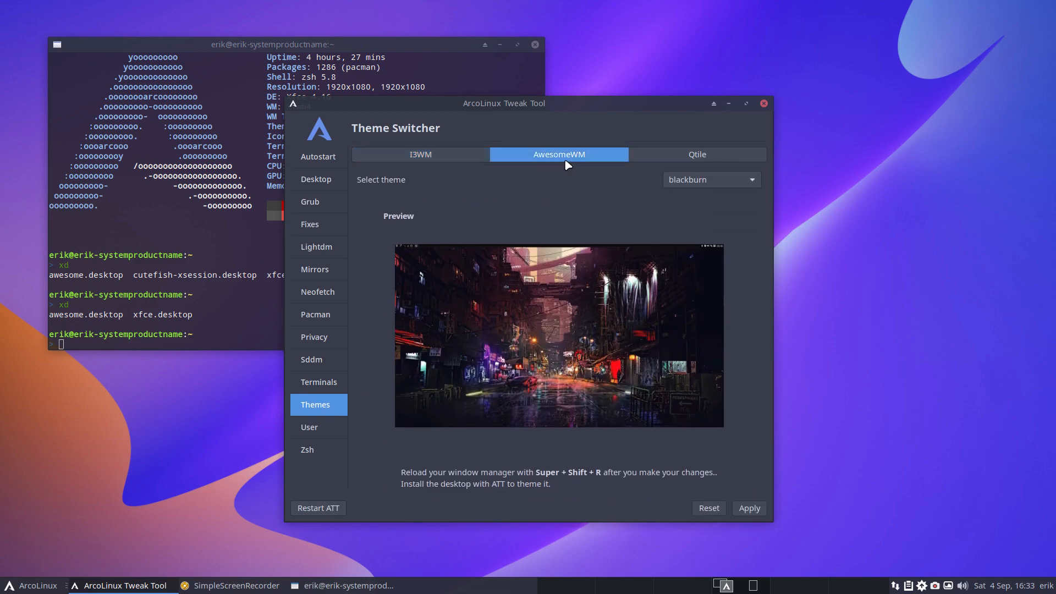
pyautogui.click(711, 179)
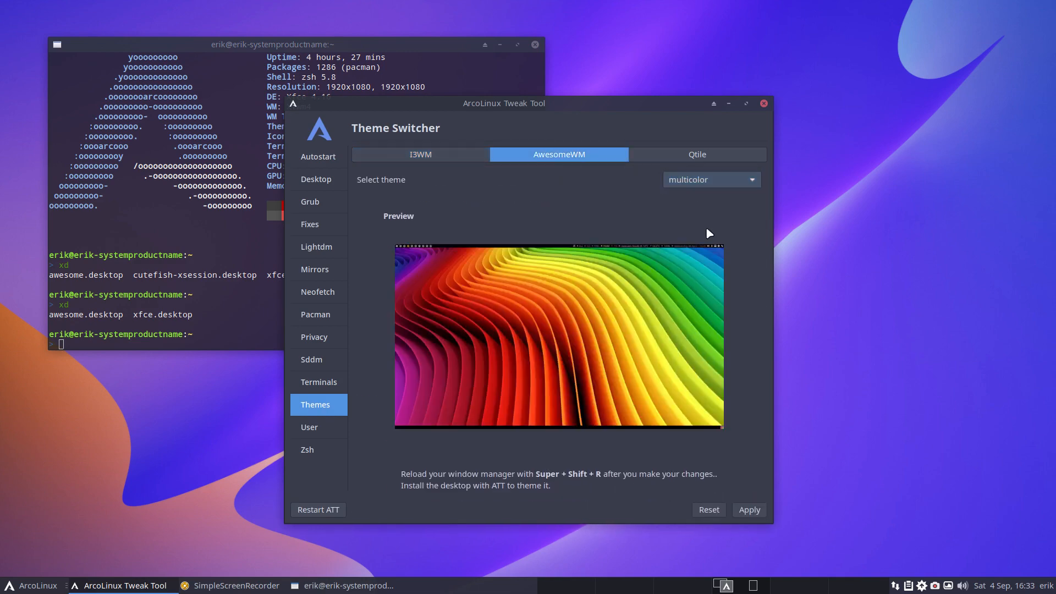
pyautogui.click(748, 510)
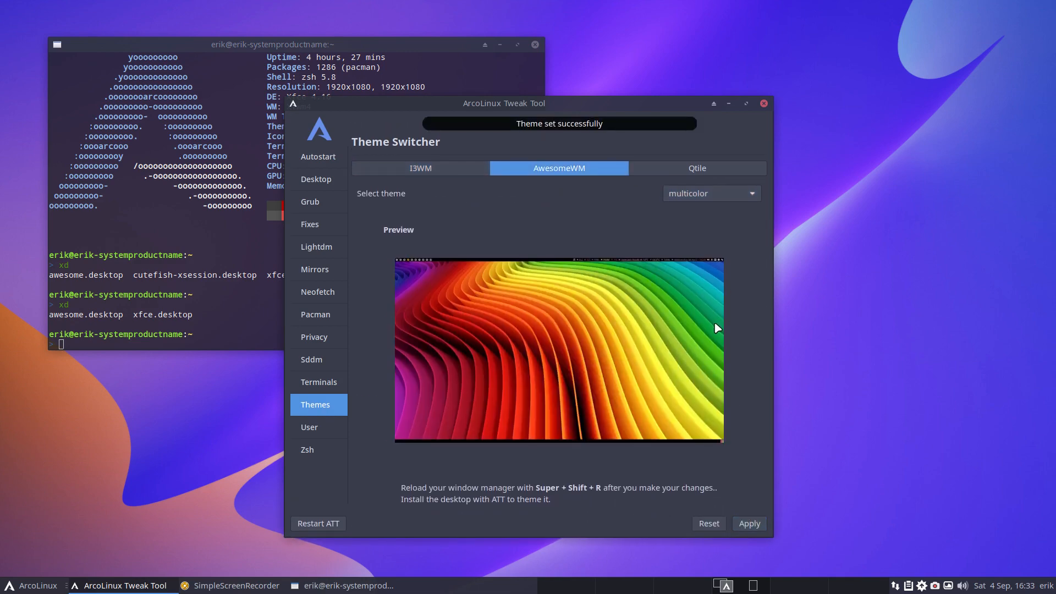
pyautogui.click(696, 167)
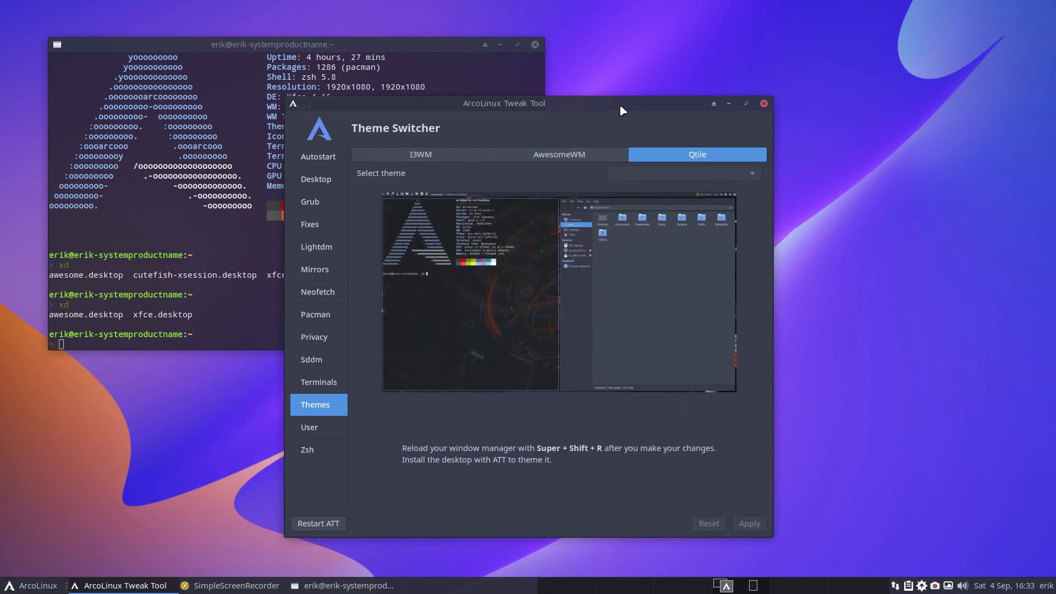
# Install the i3 desktop from the Desktop Installer page
pyautogui.click(316, 179)
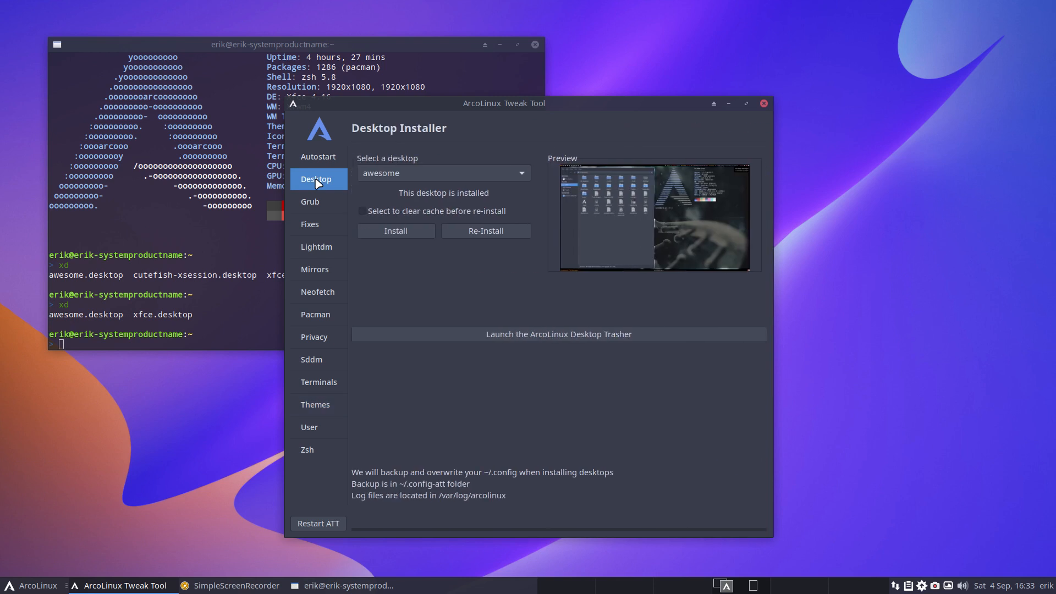
pyautogui.click(442, 173)
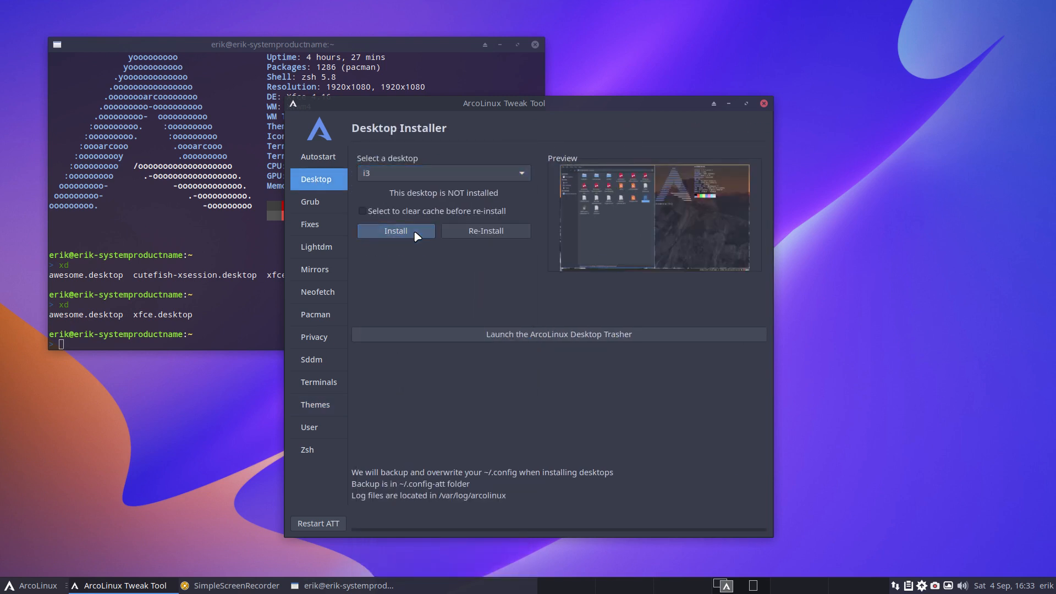
pyautogui.click(395, 229)
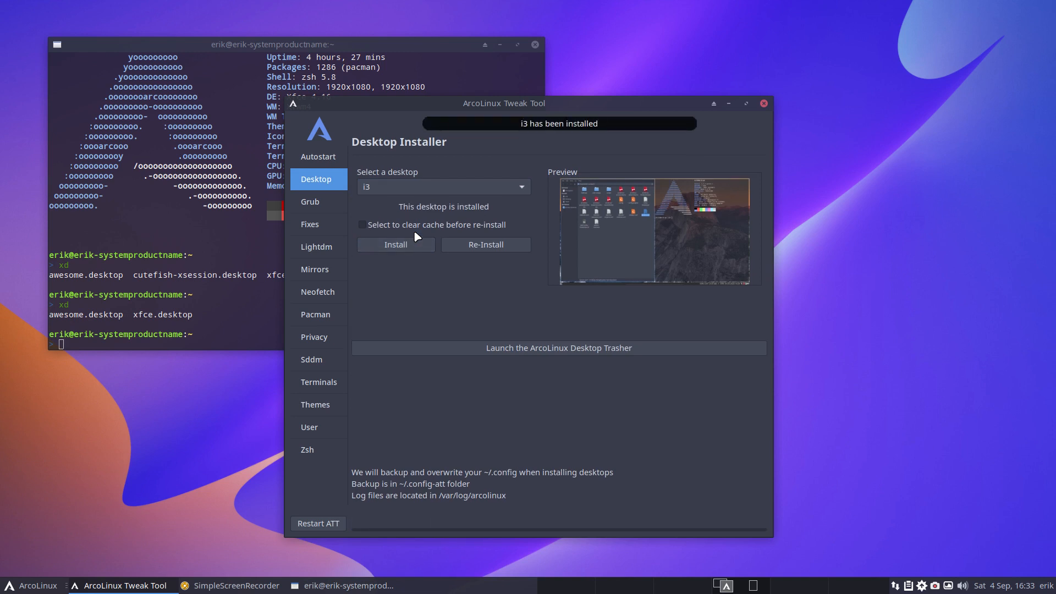
pyautogui.moveTo(399, 362)
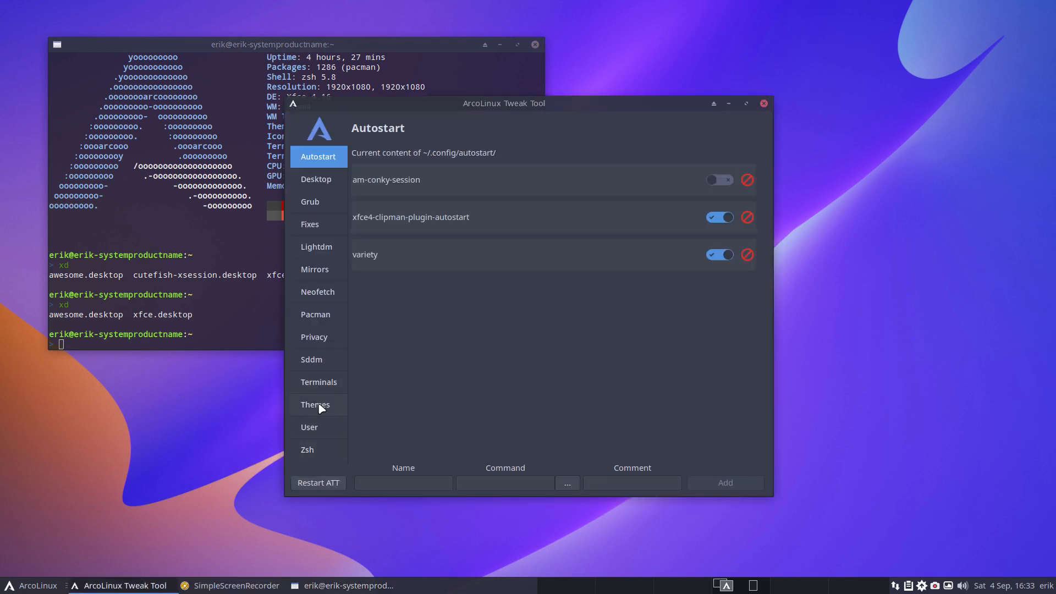
# Browse the i3 themes past zion and mastermind, then apply arcolinux-mango to i3
pyautogui.click(315, 404)
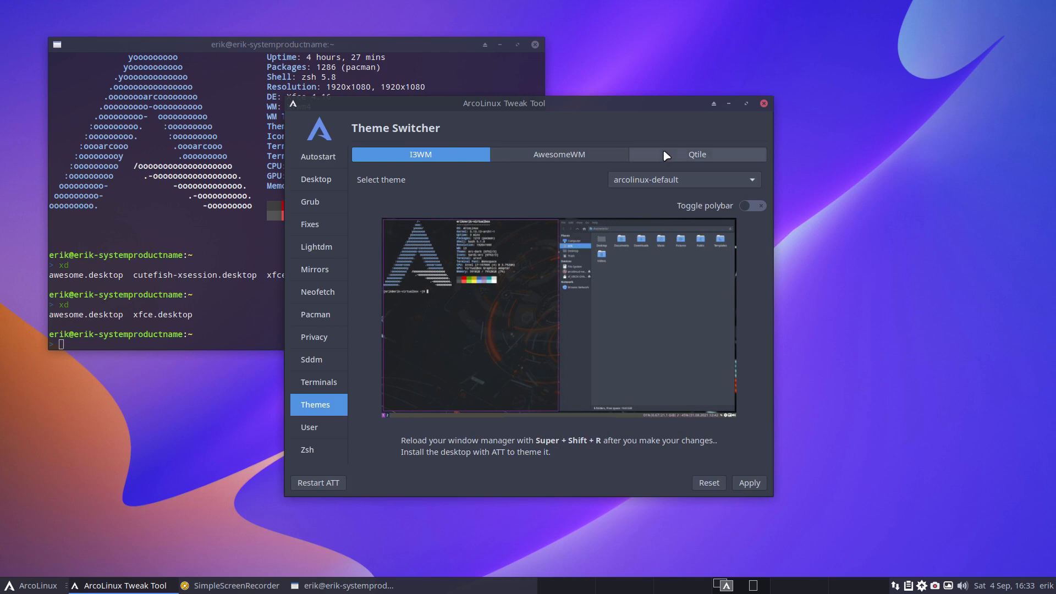
pyautogui.click(683, 180)
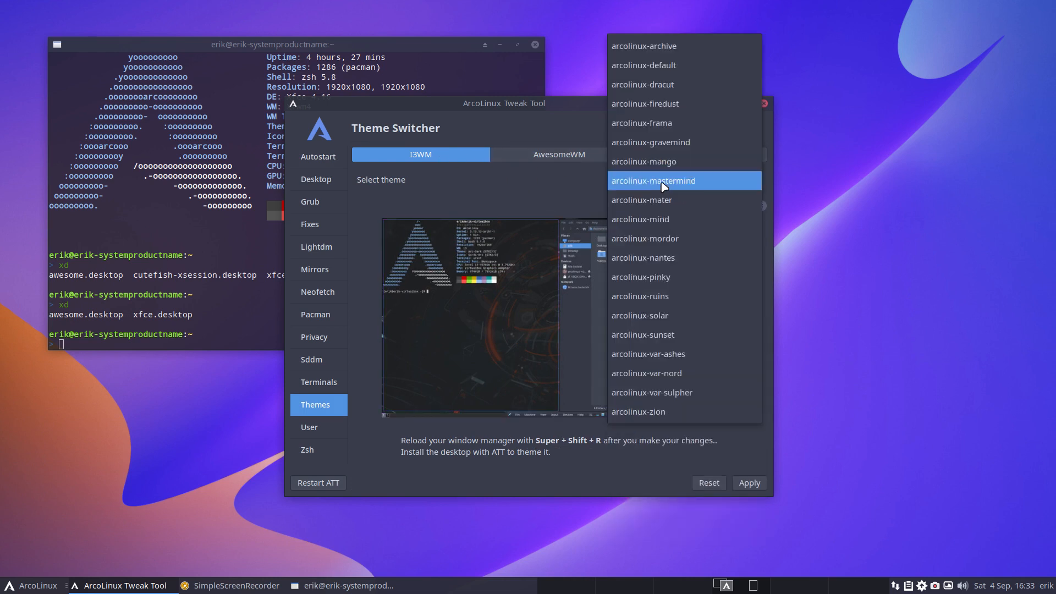
pyautogui.click(639, 218)
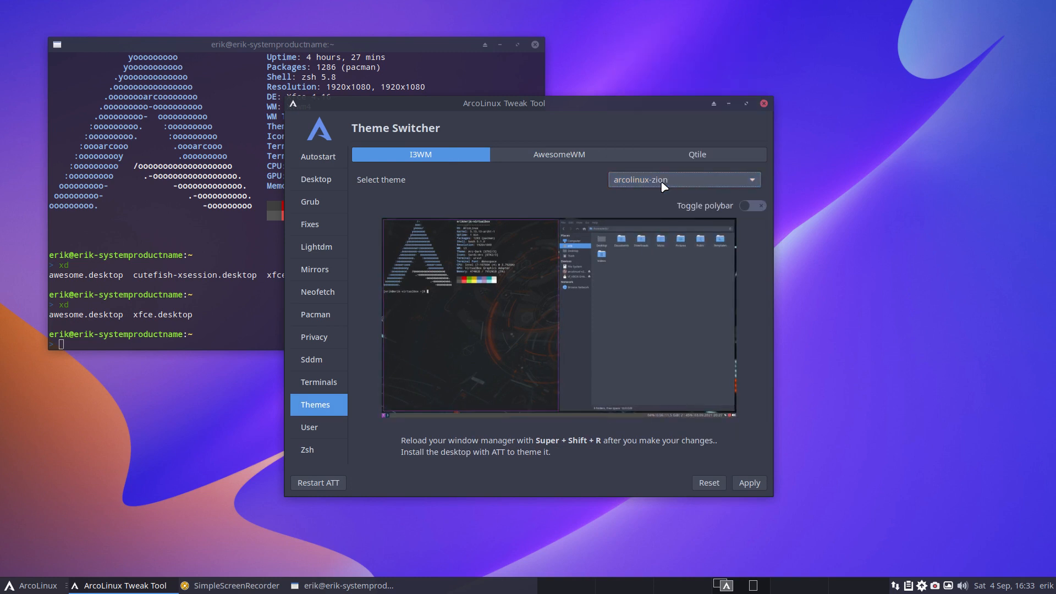
pyautogui.click(683, 179)
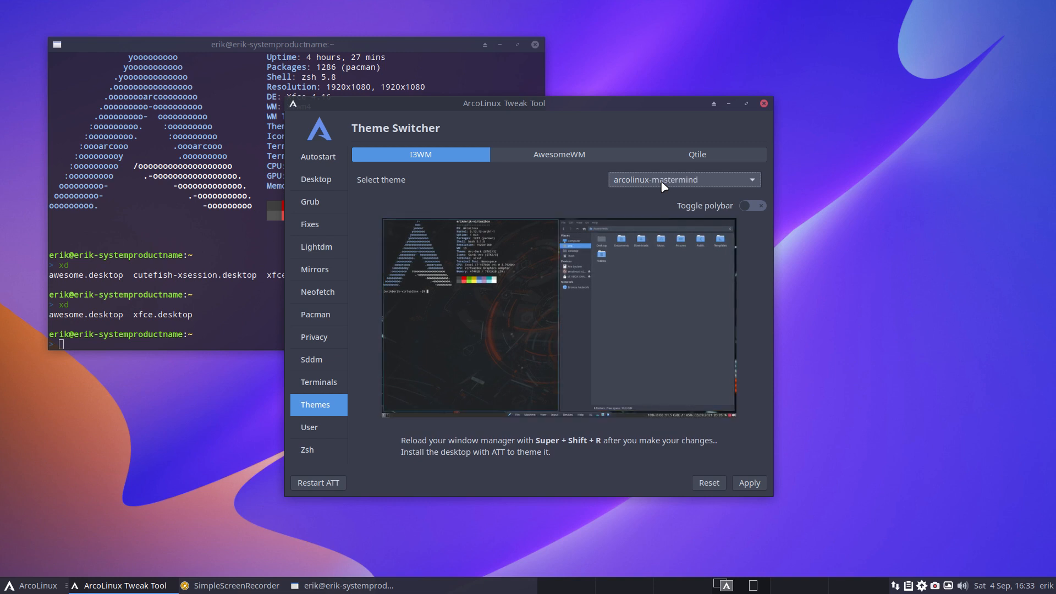
pyautogui.click(682, 180)
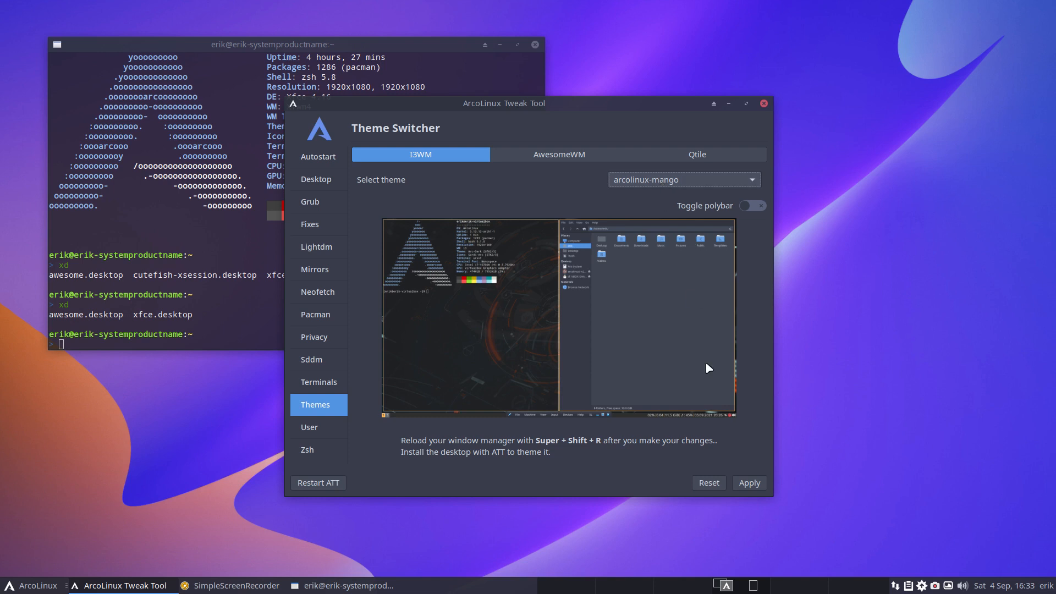
pyautogui.click(747, 483)
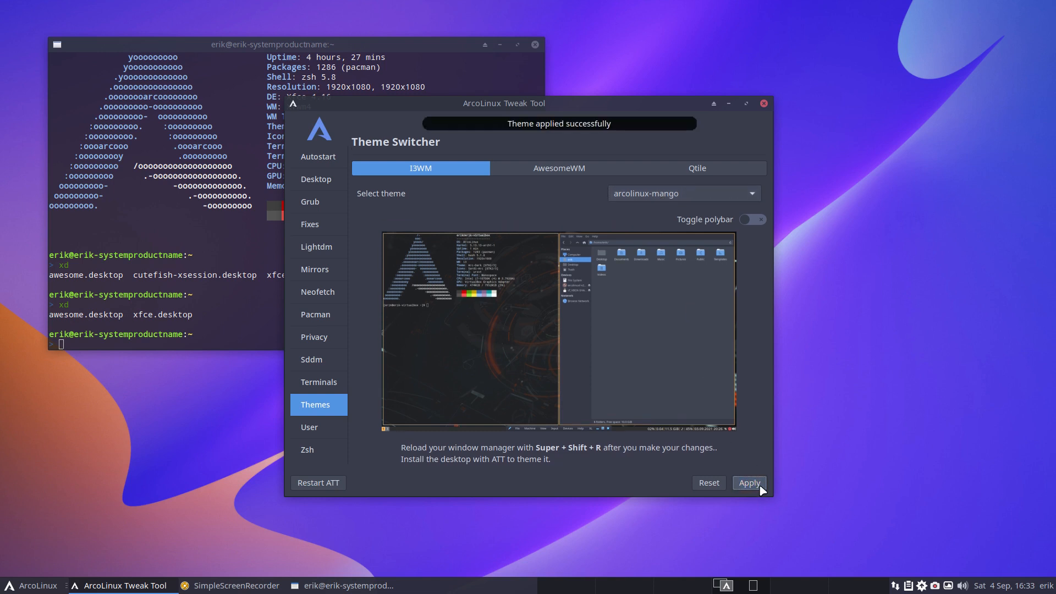
pyautogui.click(697, 167)
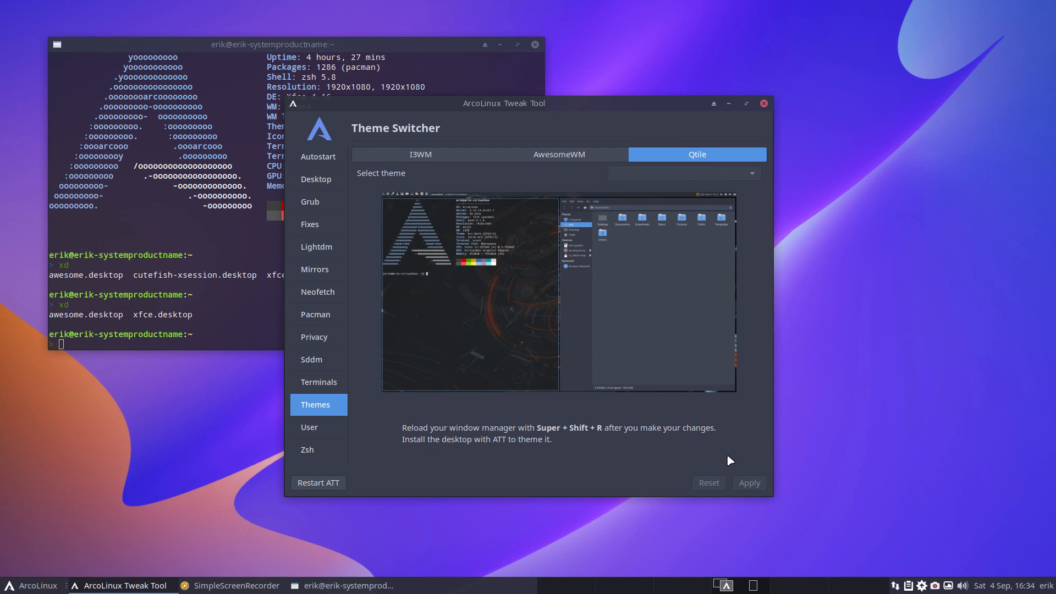
# Install the qtile desktop from the Desktop Installer, then return to the theme switcher
pyautogui.click(316, 178)
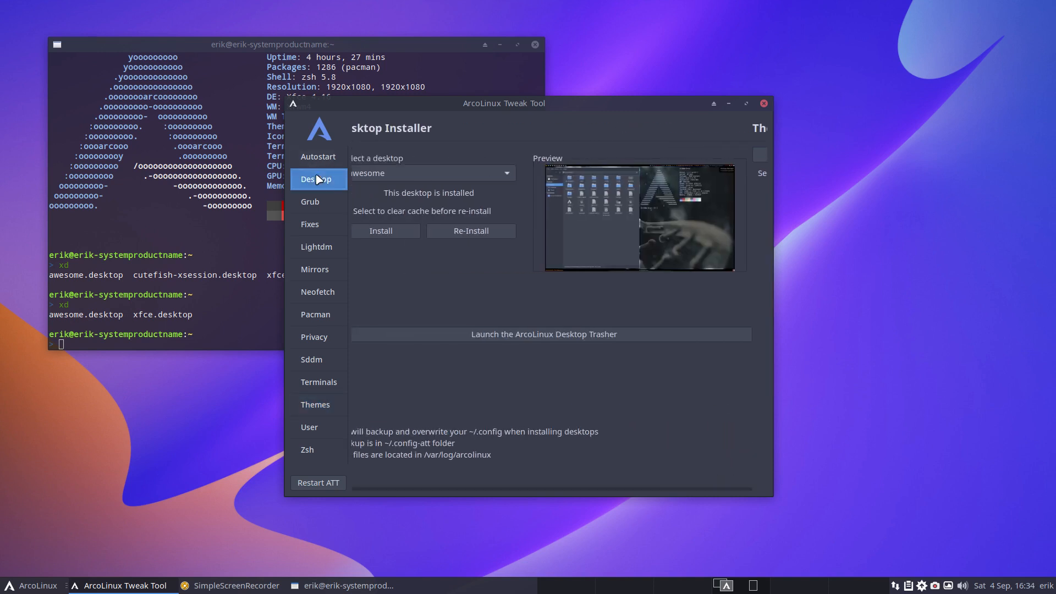
pyautogui.click(431, 173)
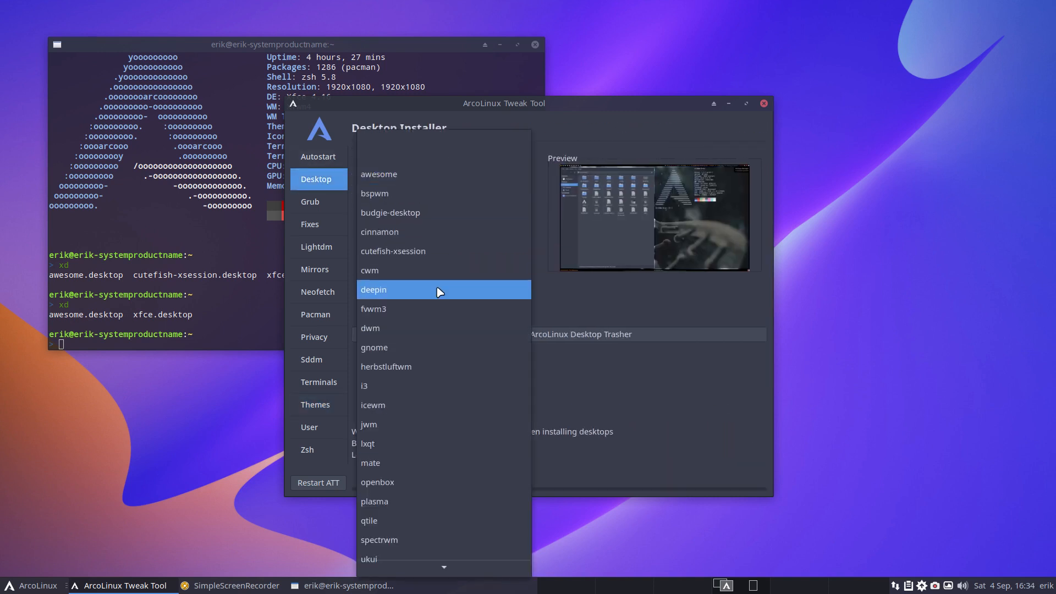
pyautogui.click(369, 520)
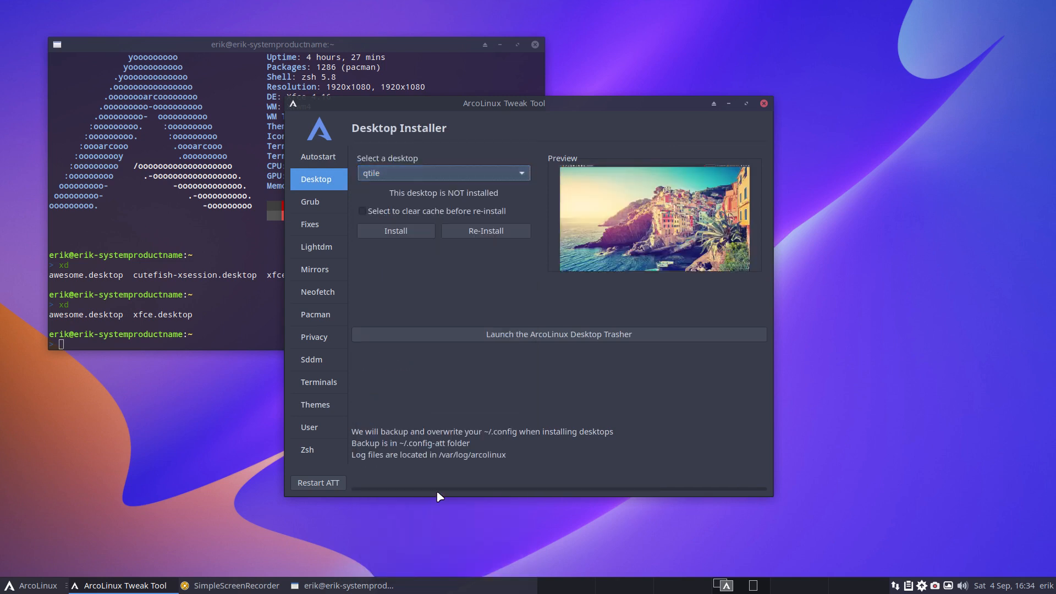
pyautogui.click(395, 230)
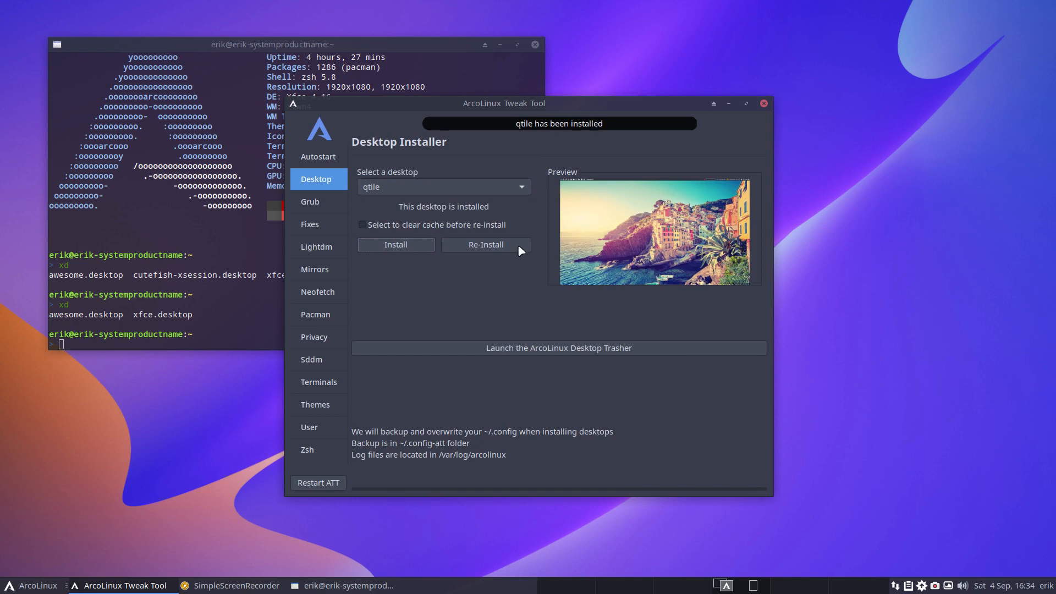
pyautogui.click(316, 403)
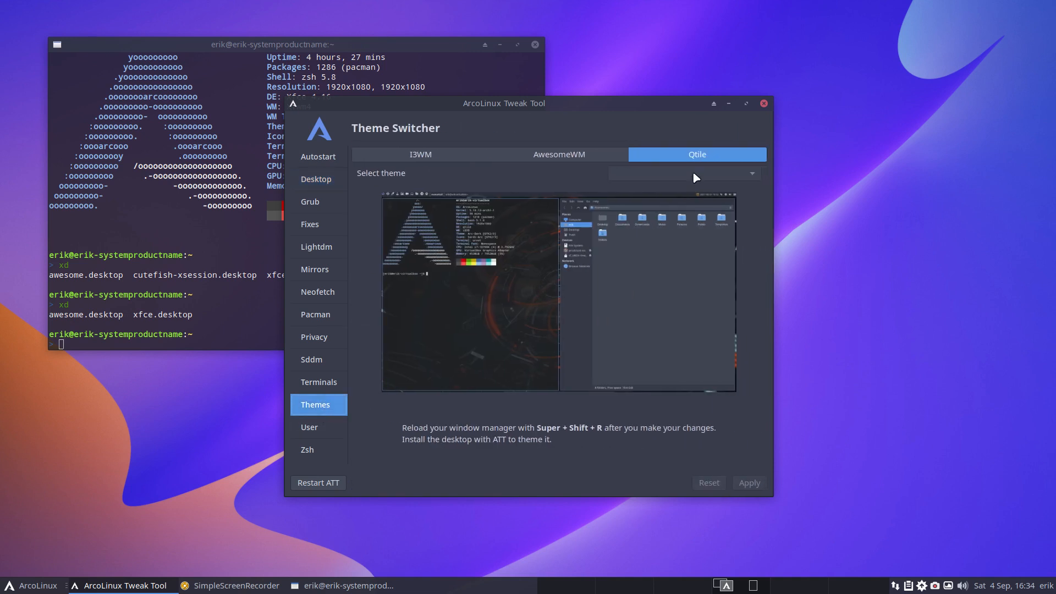
pyautogui.moveTo(716, 172)
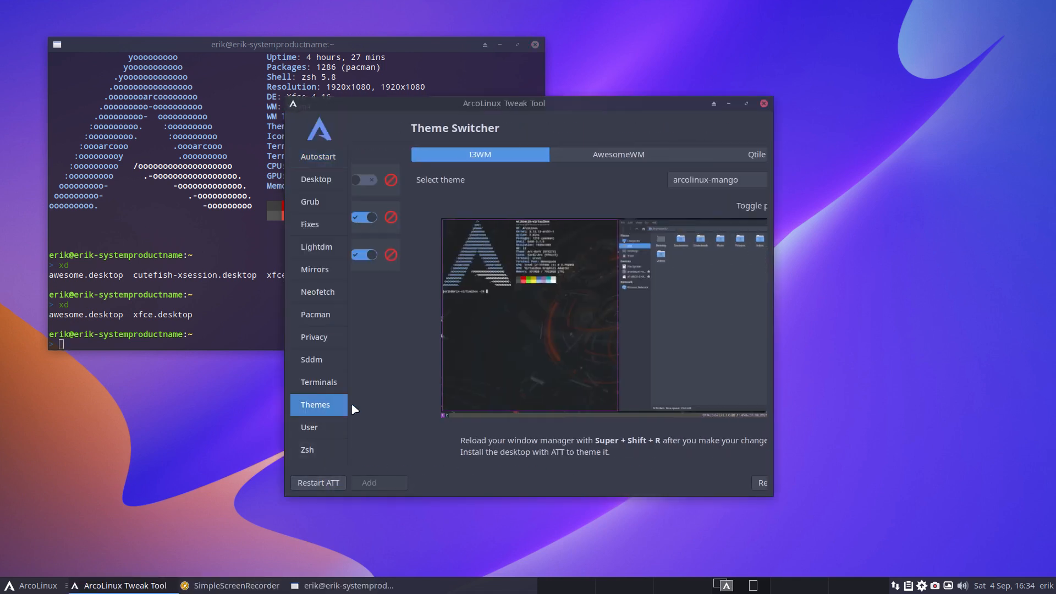
# Select arcolinux-zion in the Qtile theme dropdown and apply it
pyautogui.click(697, 154)
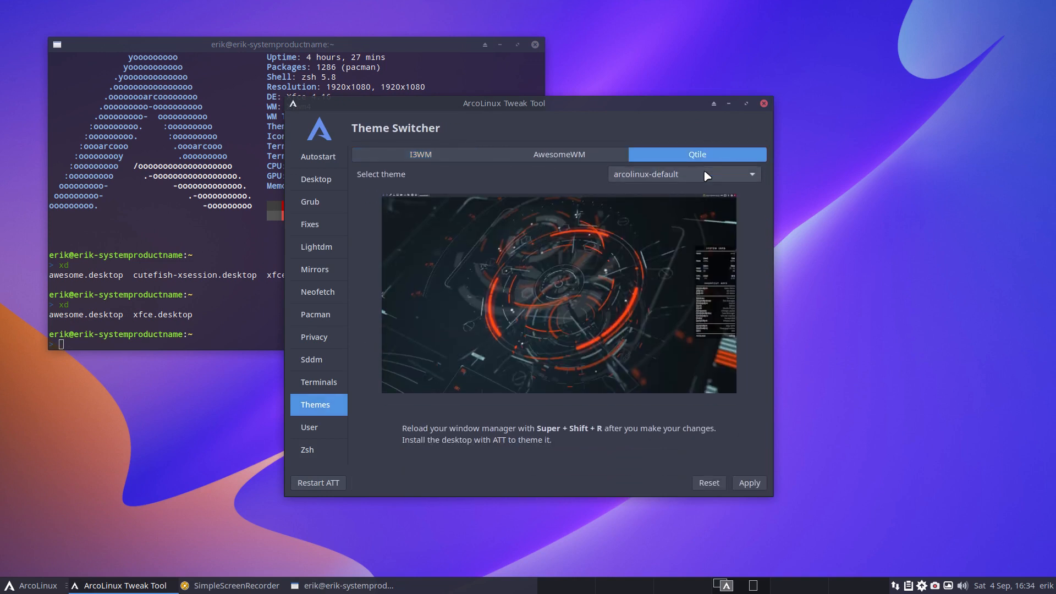
pyautogui.click(682, 174)
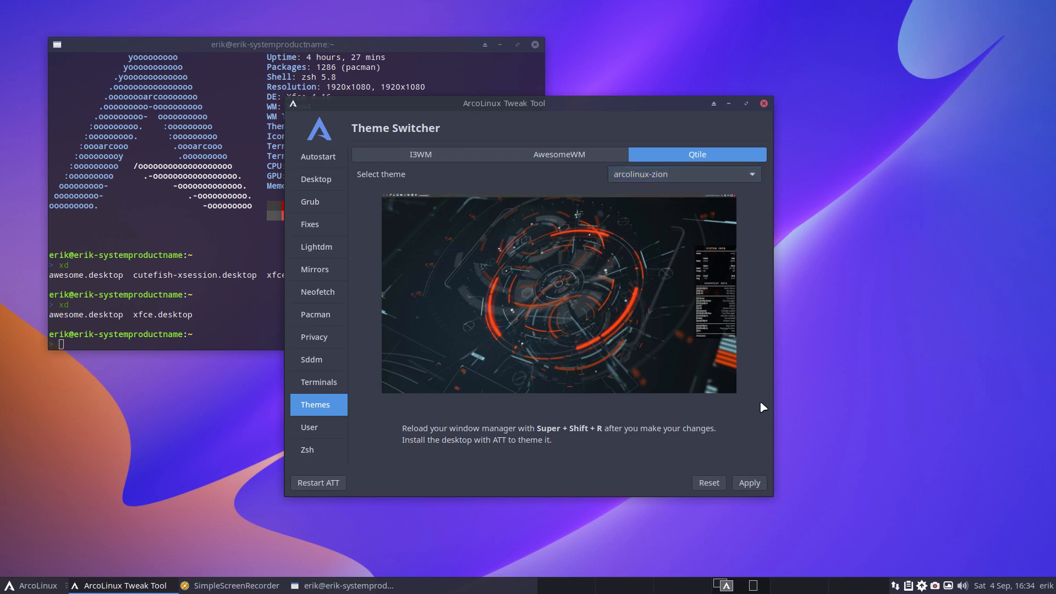
pyautogui.click(748, 482)
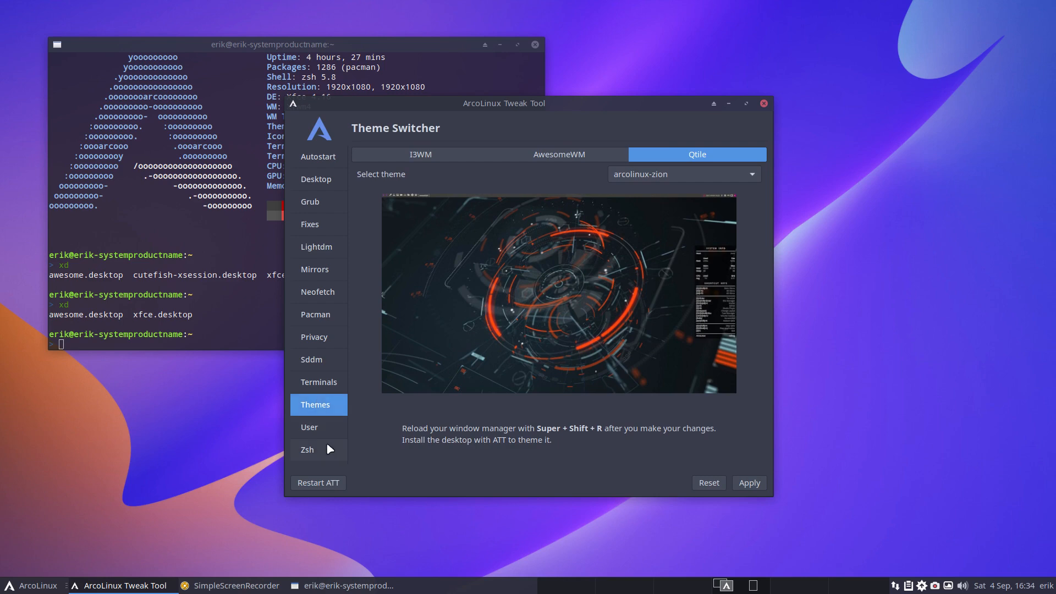
# Visit the Zsh and User pages, return to Themes, and drag the window to the screen centre
pyautogui.click(307, 448)
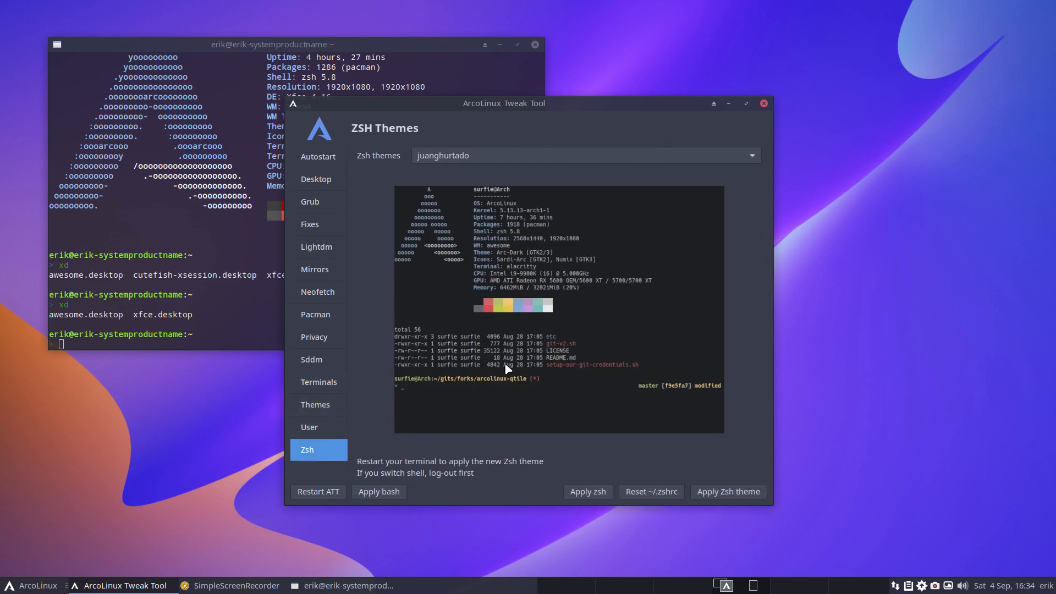
pyautogui.click(310, 426)
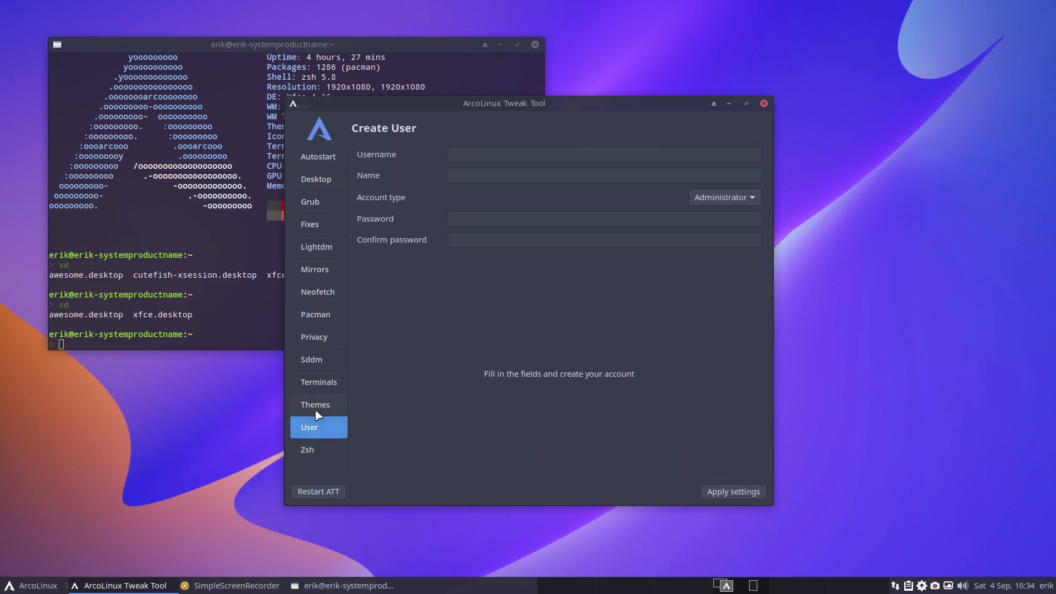
pyautogui.click(316, 404)
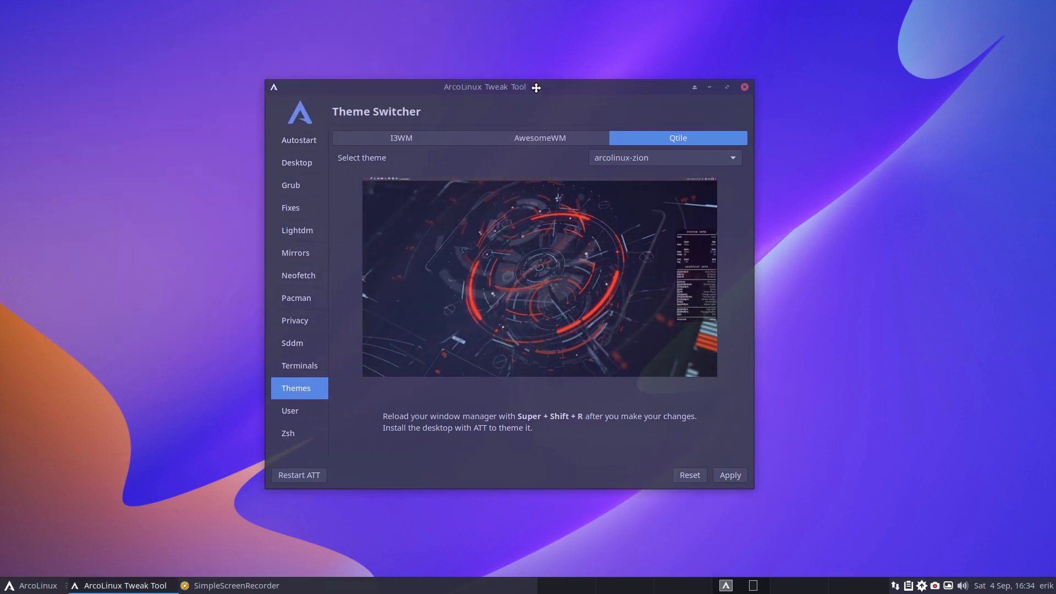
pyautogui.moveTo(537, 87); pyautogui.dragTo(476, 85)
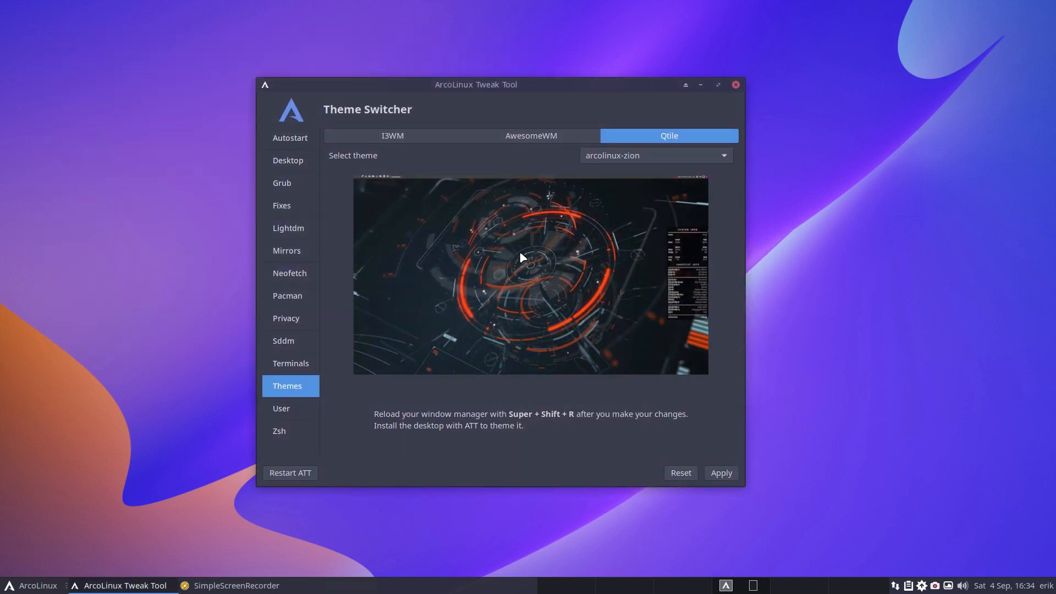